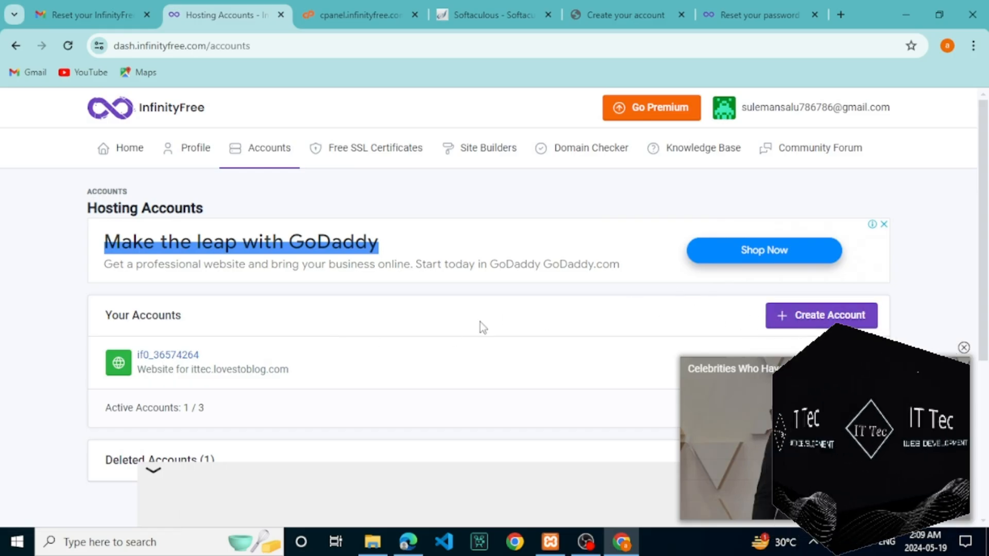
mouse_move(840, 328)
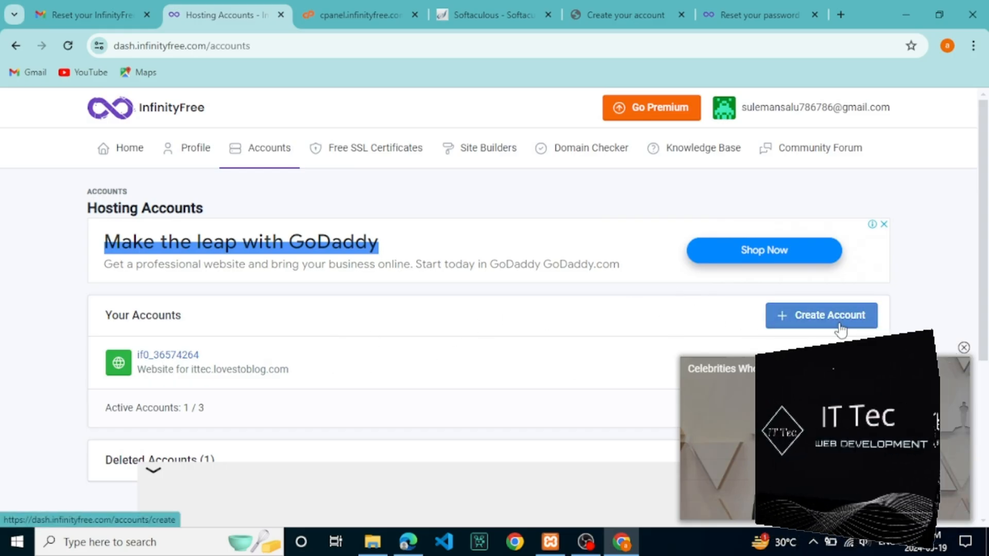
Begin a new hosting account and browse the Choose Hosting Plan options
click(821, 315)
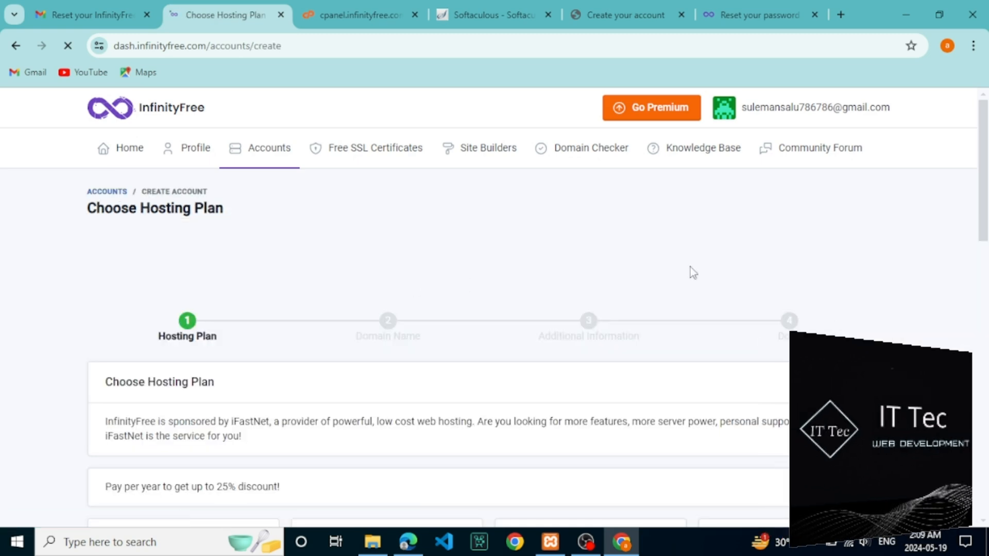
scroll(down, 3)
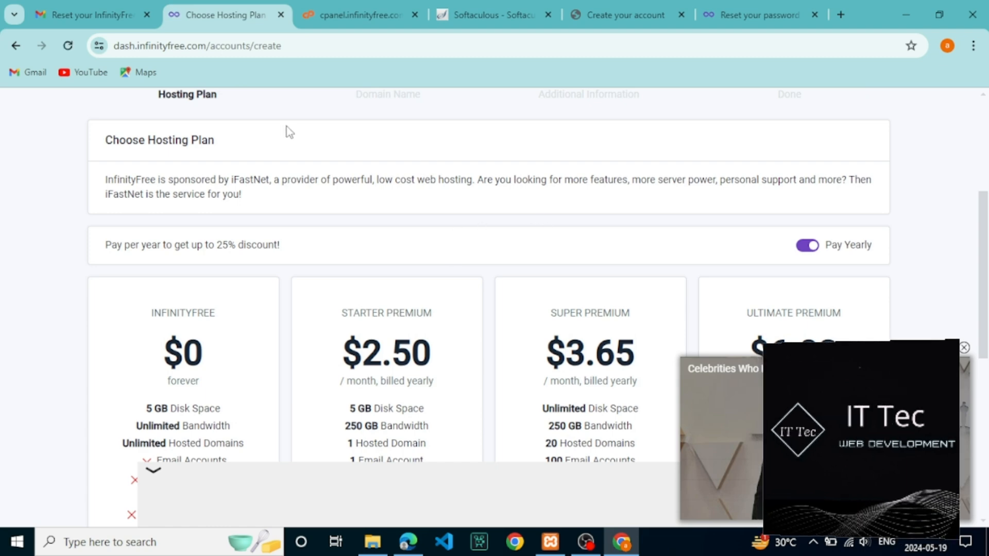
scroll(up, 3)
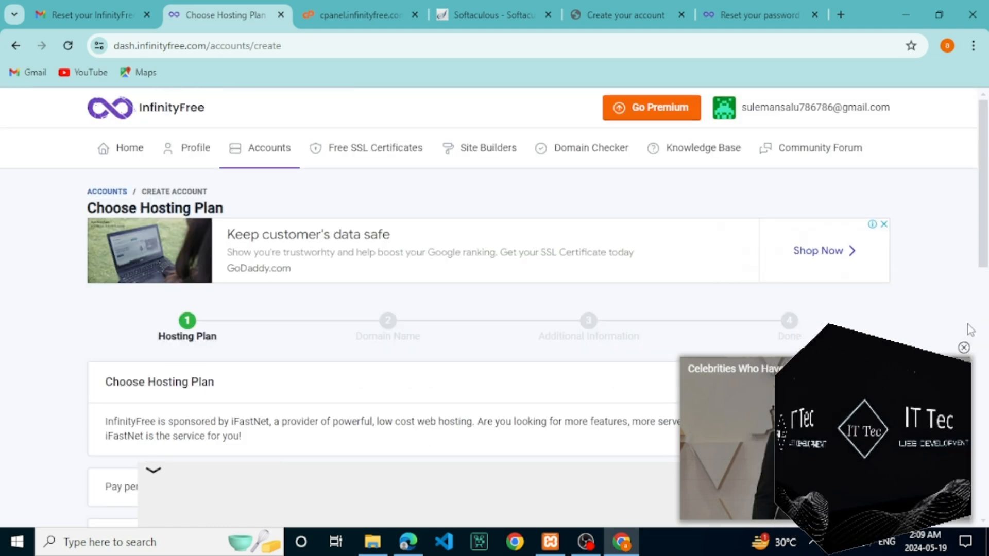
scroll(down, 3)
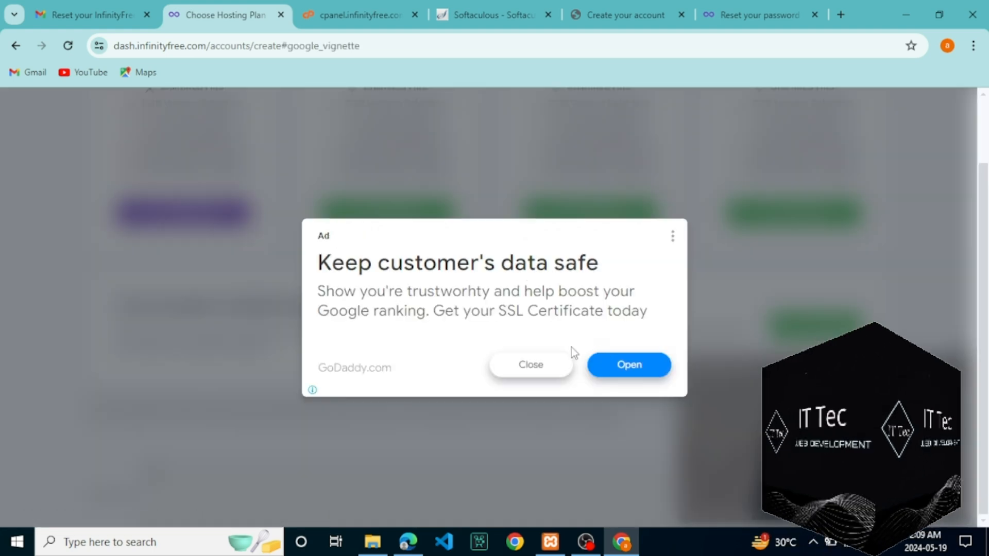
Dismiss the ad, enter subdomain 'iittecinfo' on .lovestoblog.com, and check availability
click(531, 364)
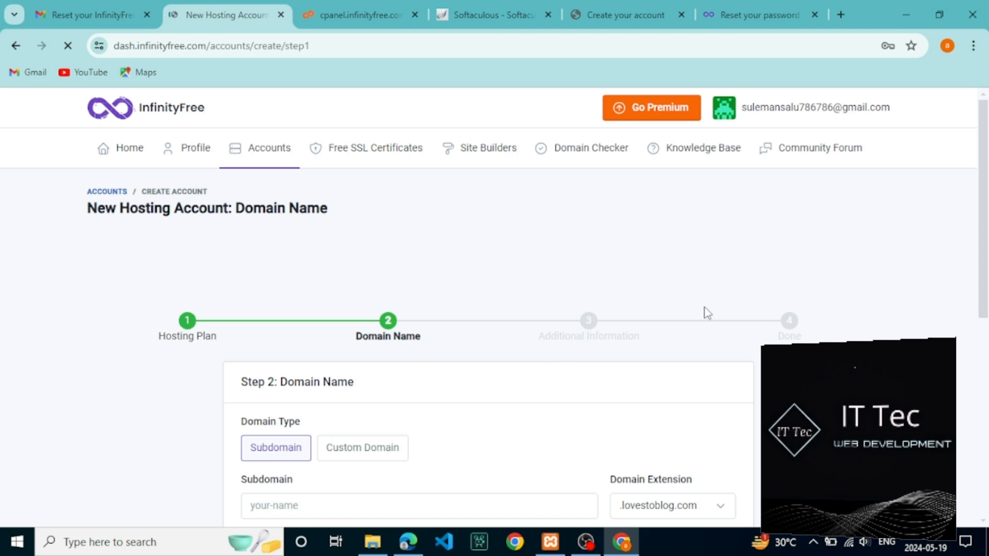
scroll(down, 3)
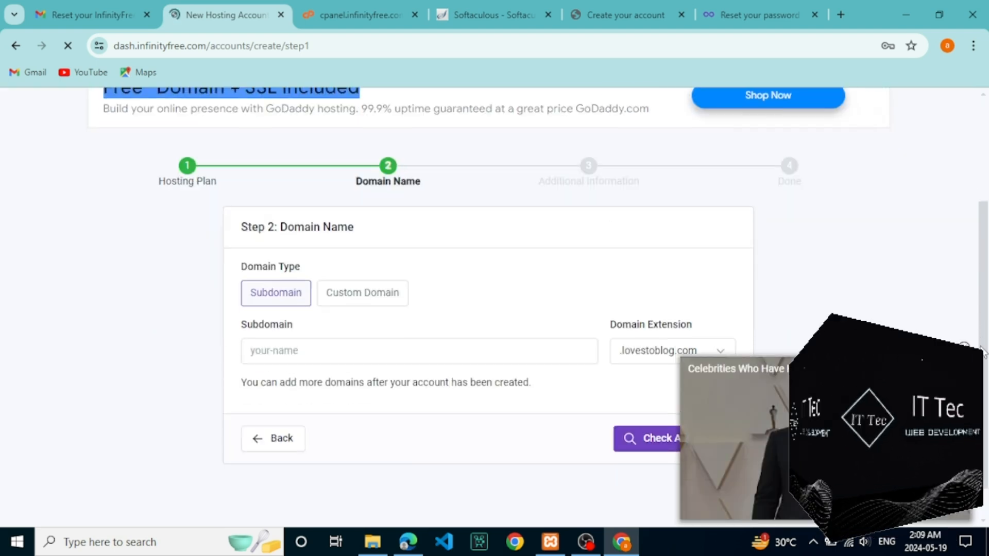
scroll(down, 3)
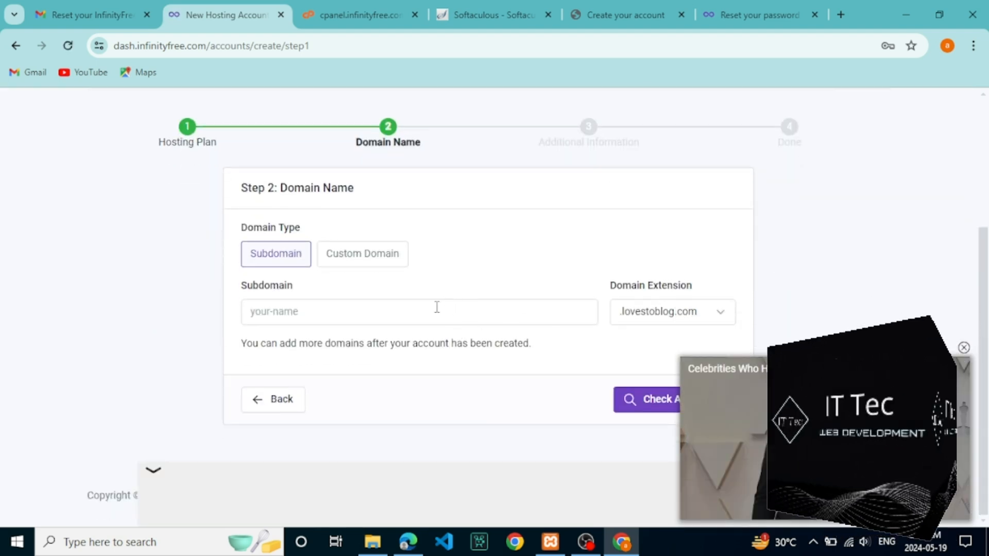
click(419, 312)
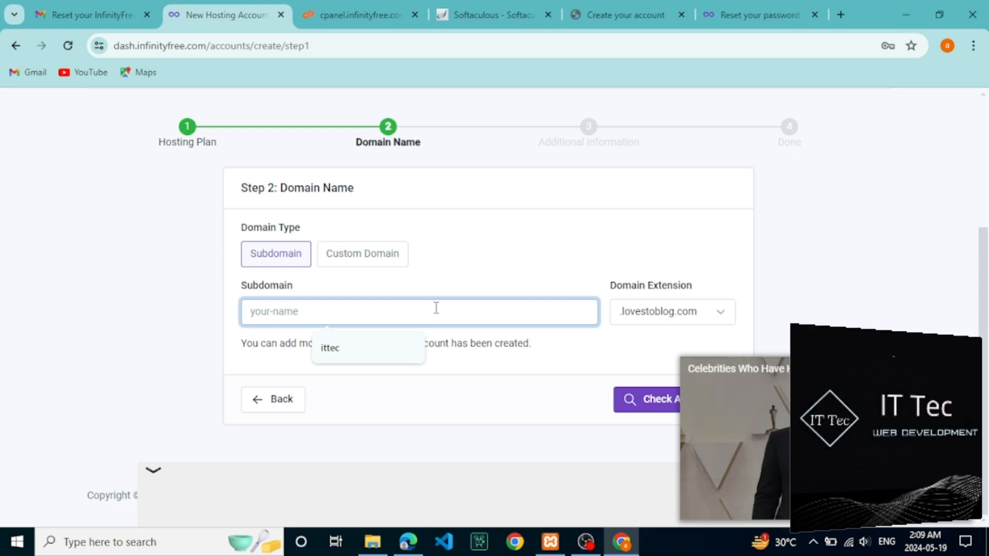
text(inf)
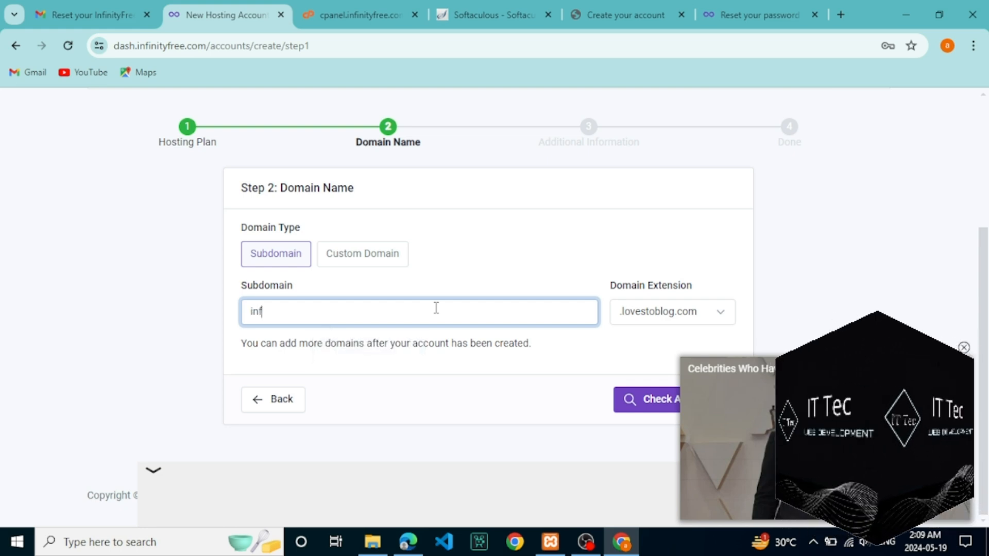
text(o)
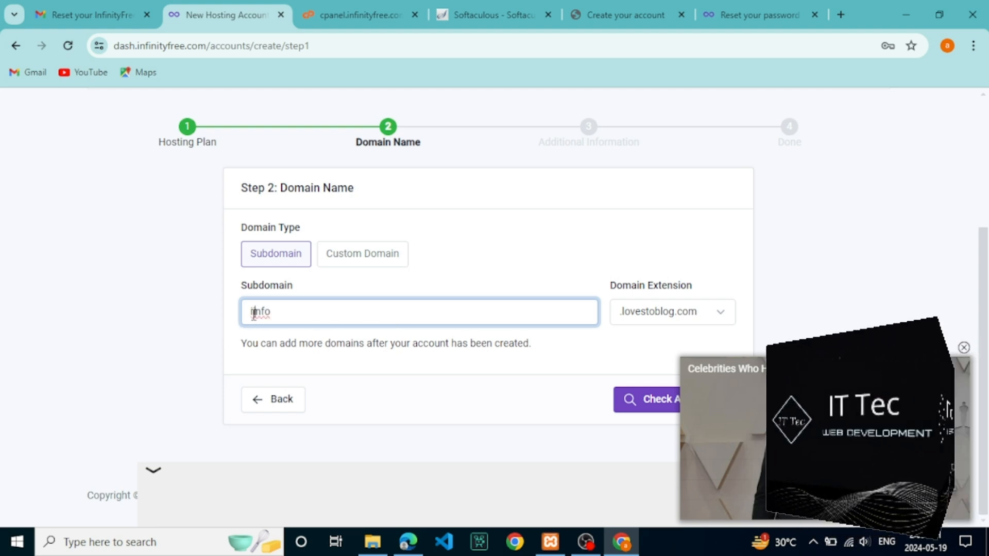
text(ittec)
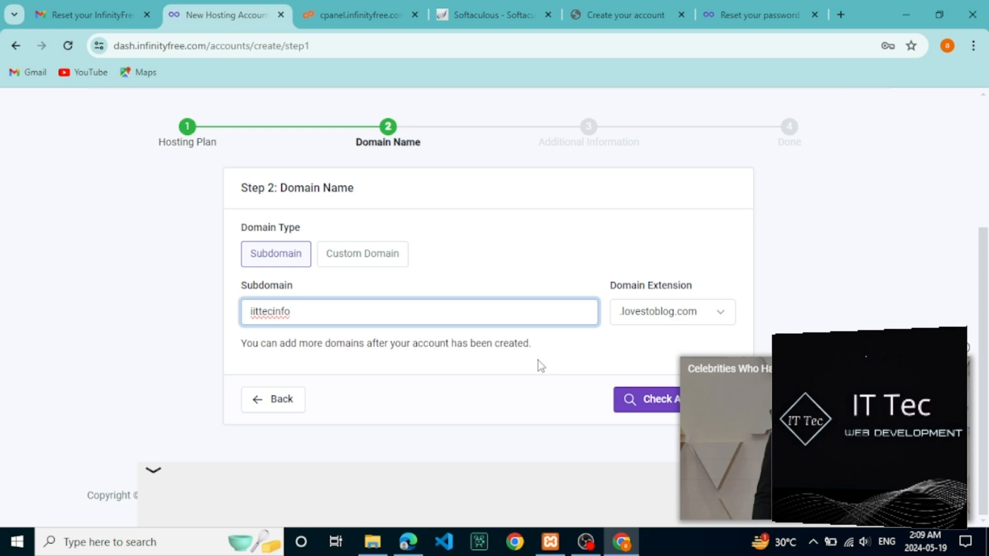
click(650, 399)
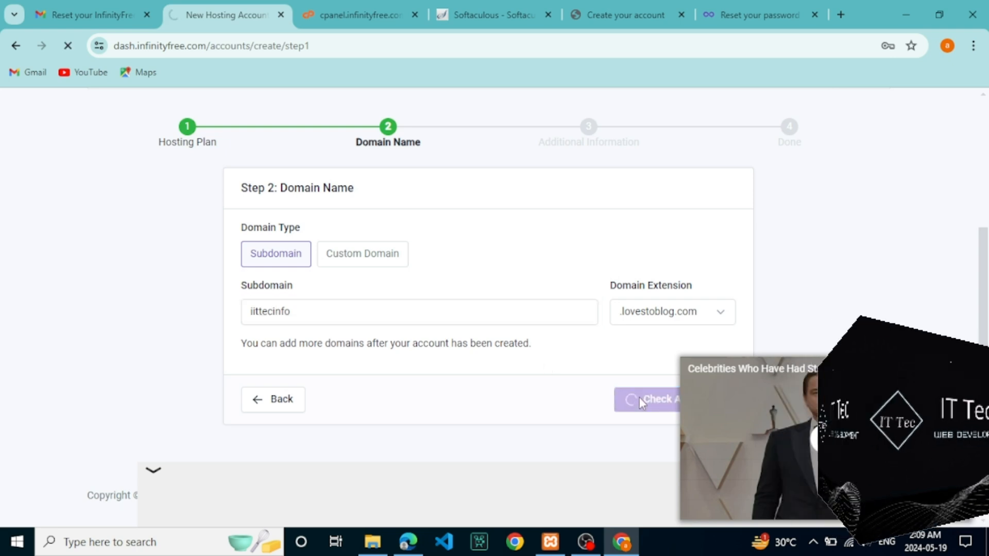
Replace the account password with a custom one
click(647, 399)
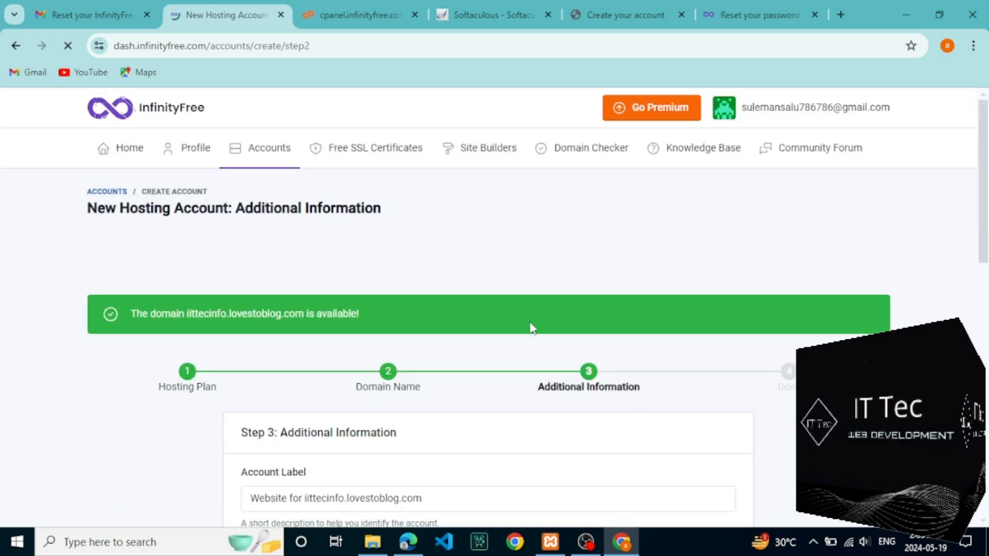
scroll(down, 3)
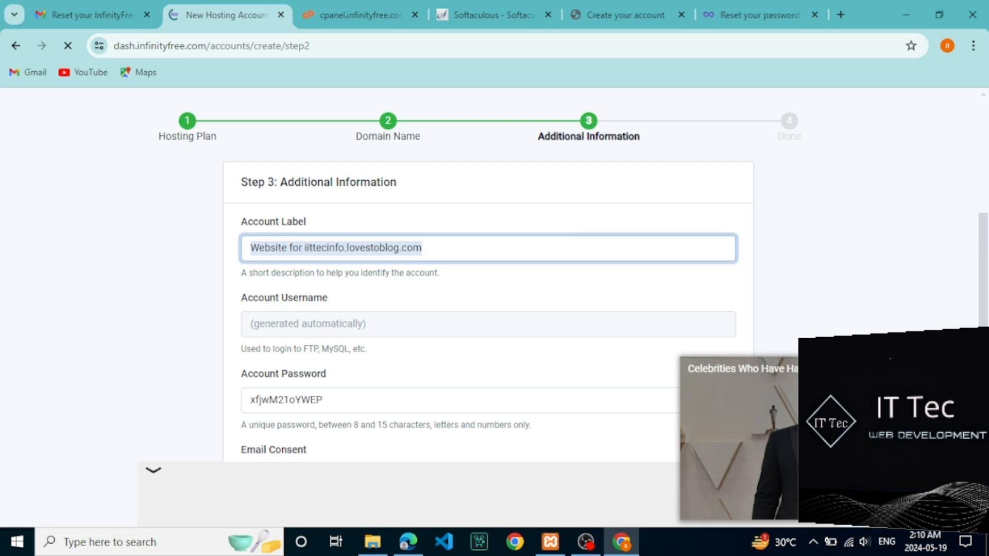
scroll(down, 3)
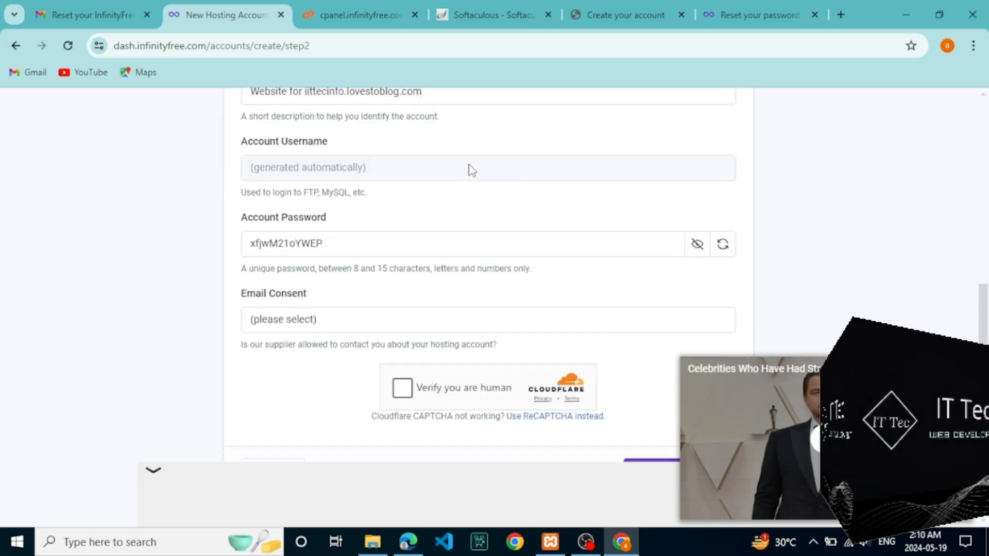
mouse_move(344, 243)
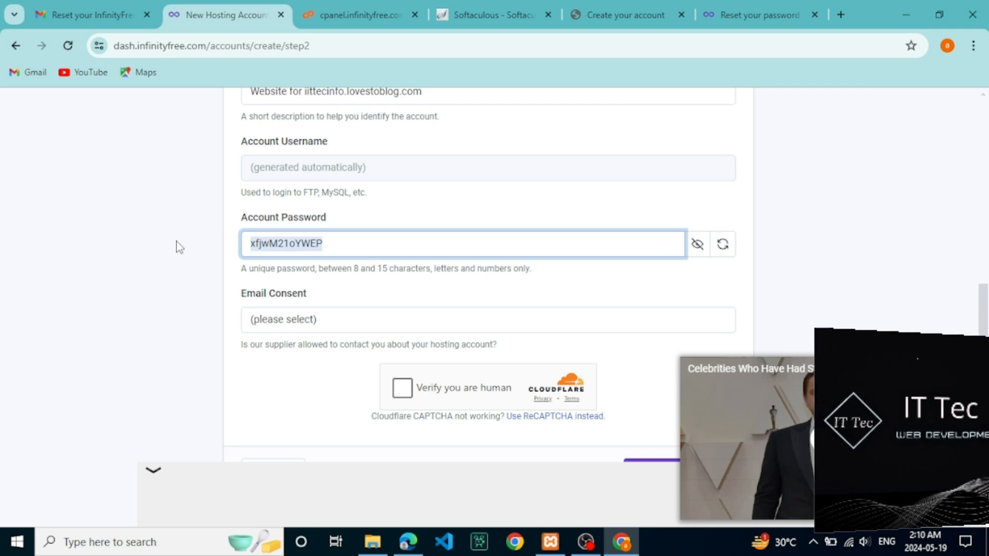
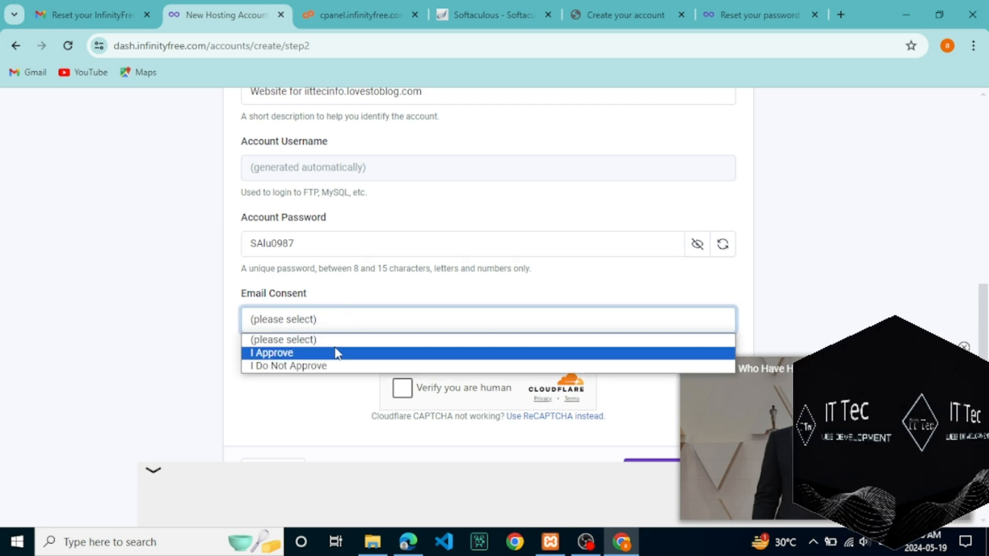
Approve email contact consent and submit the new hosting account
click(272, 352)
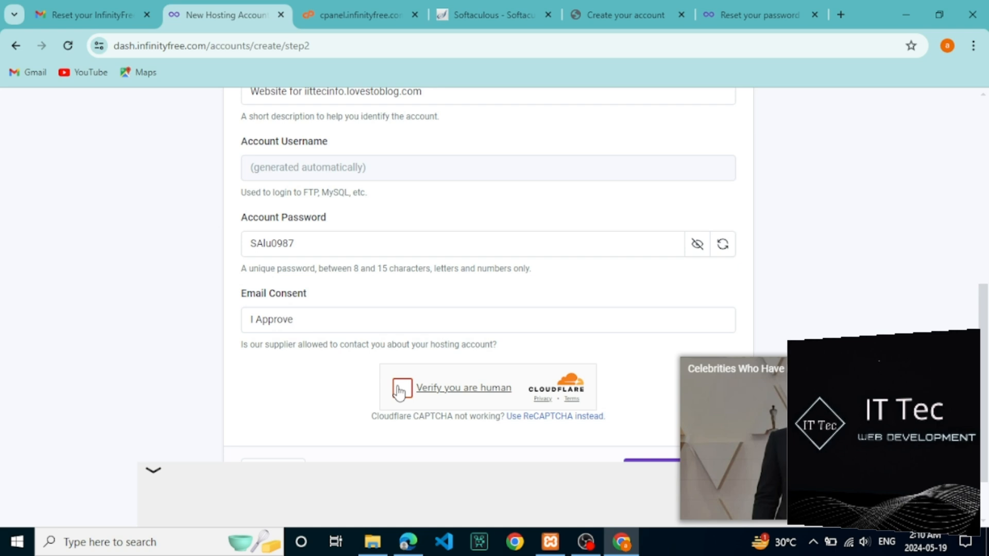
scroll(up, 3)
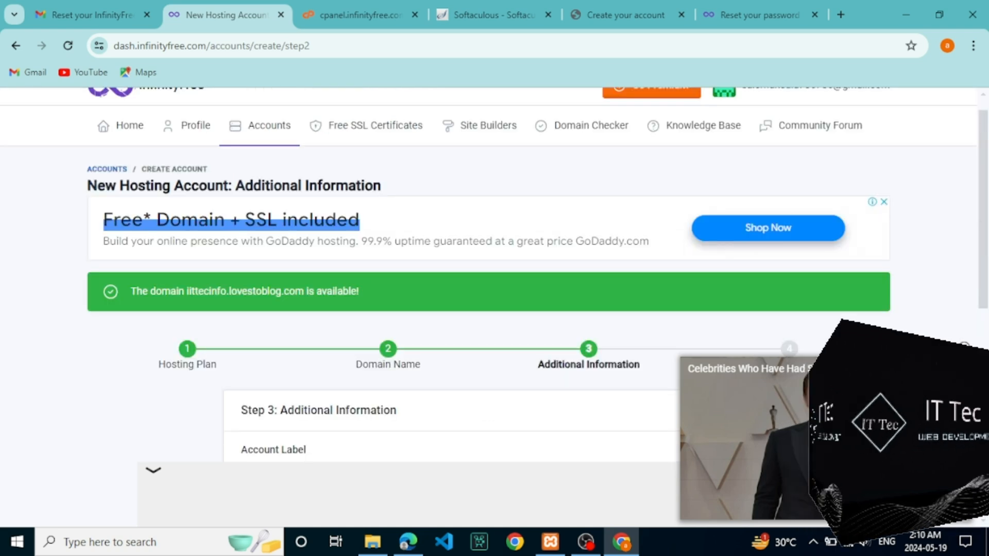
scroll(down, 3)
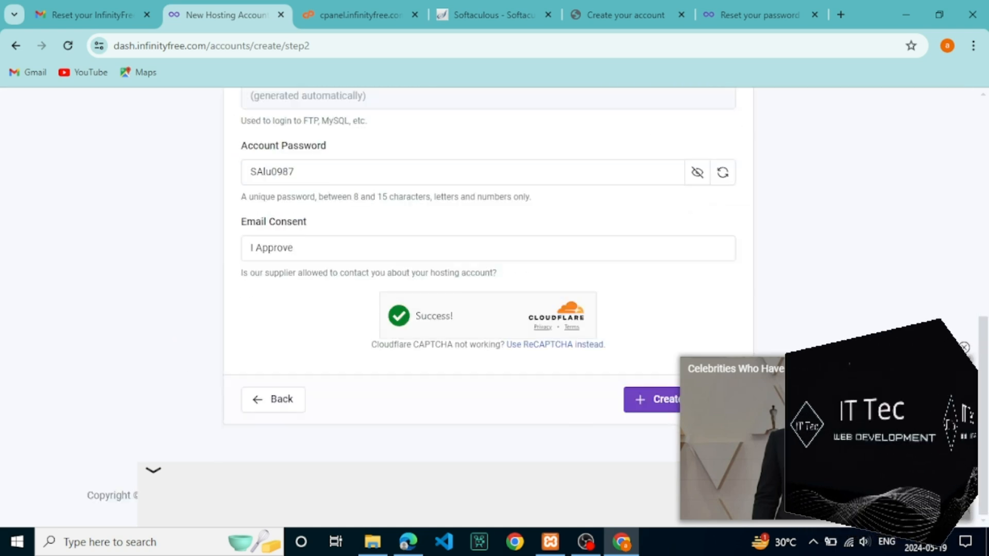
click(662, 399)
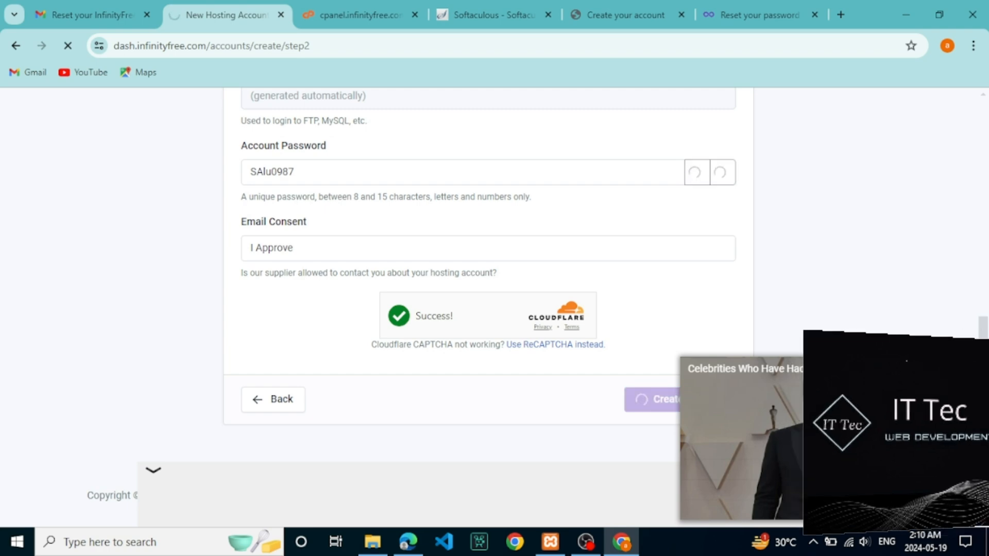
Enter a different account password, pass the human check, and resubmit account creation
click(662, 399)
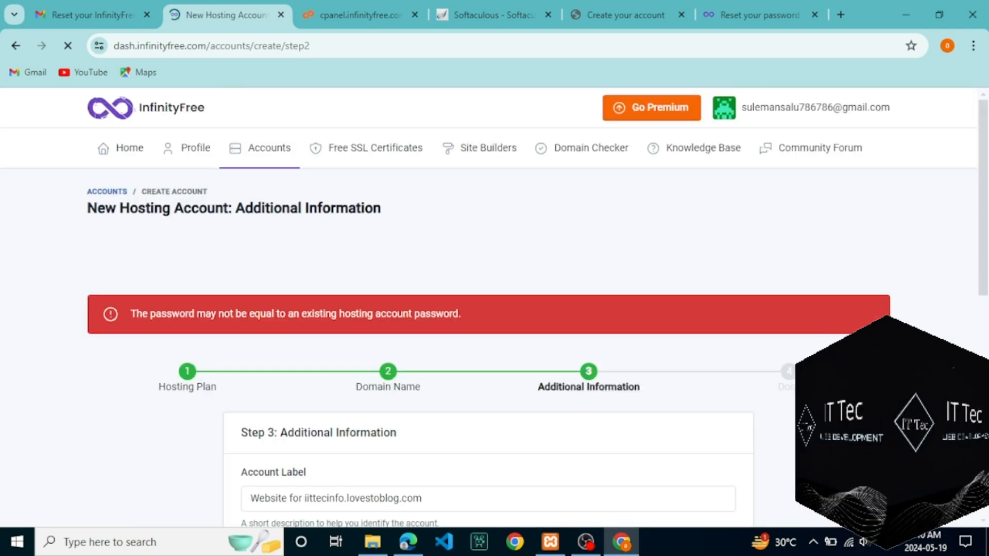
scroll(down, 3)
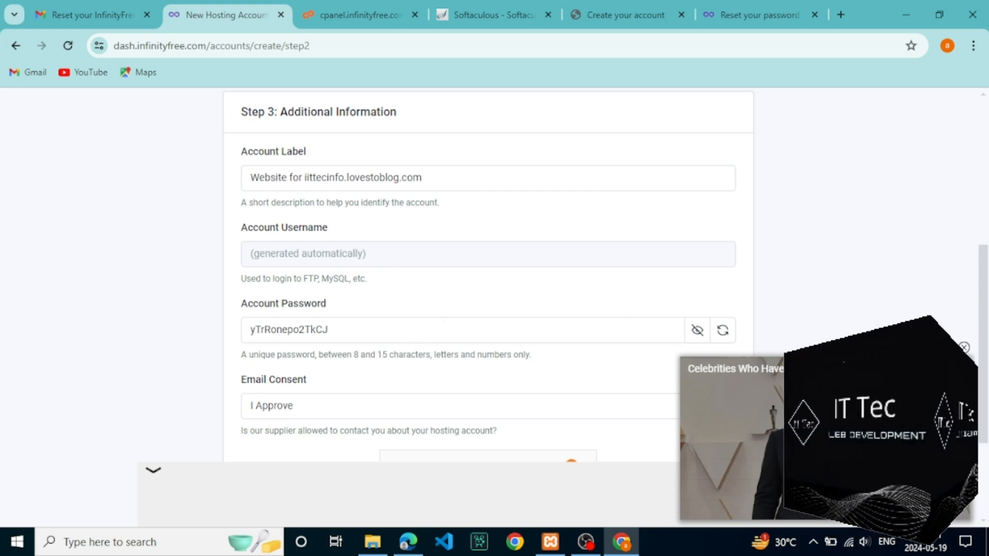
scroll(up, 3)
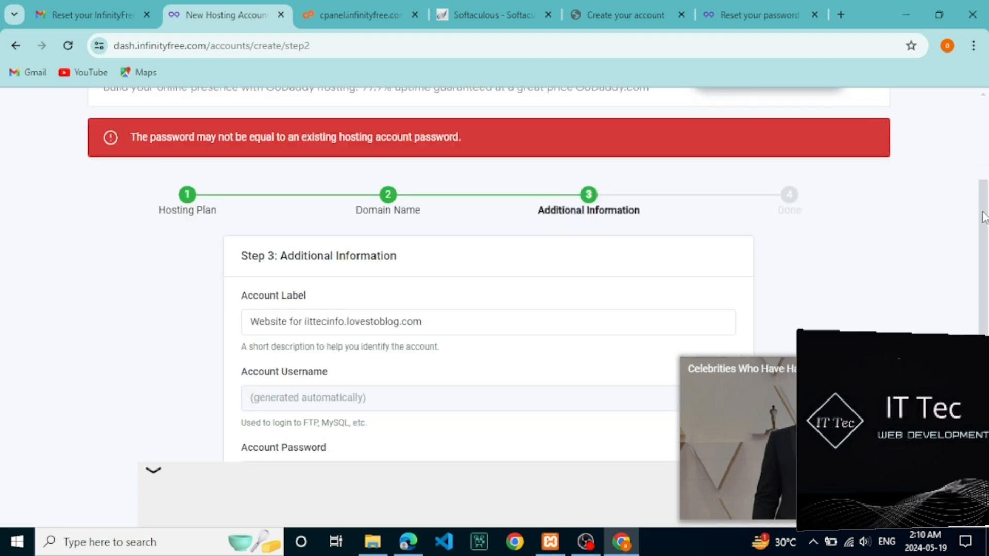
scroll(up, 3)
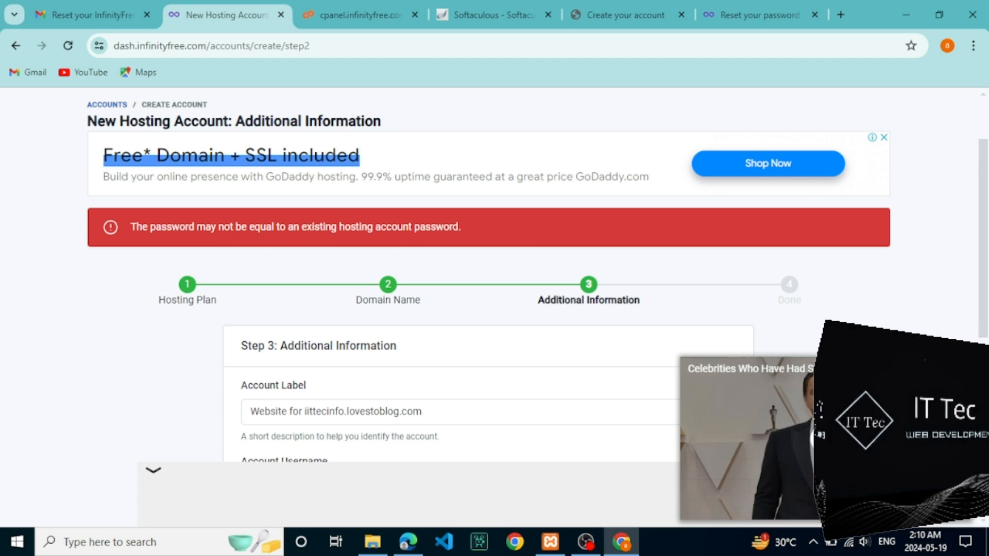
scroll(down, 3)
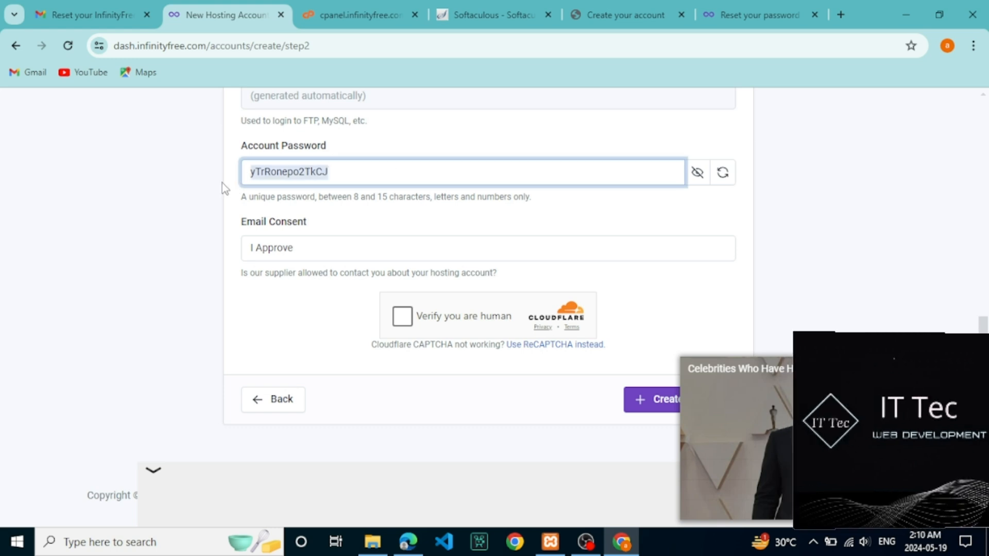
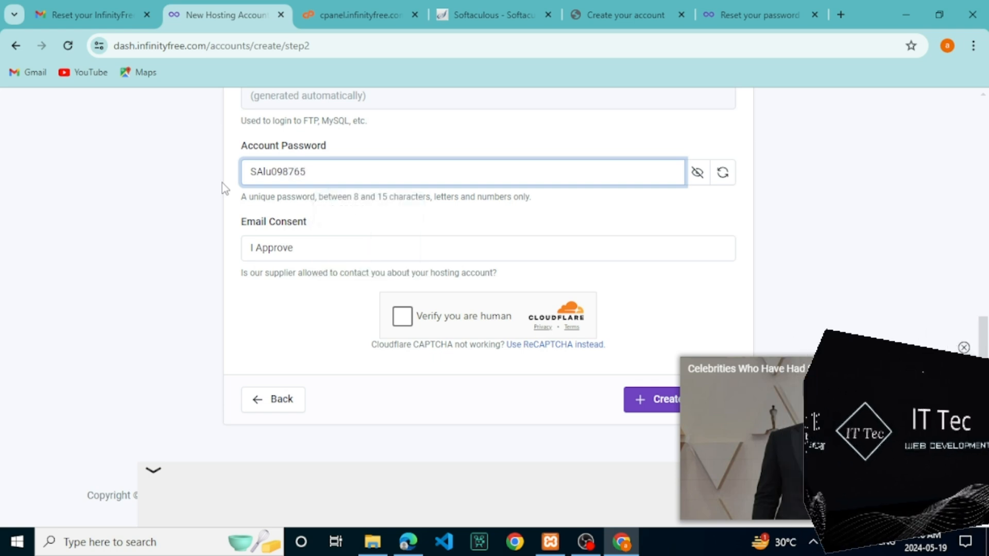
click(402, 316)
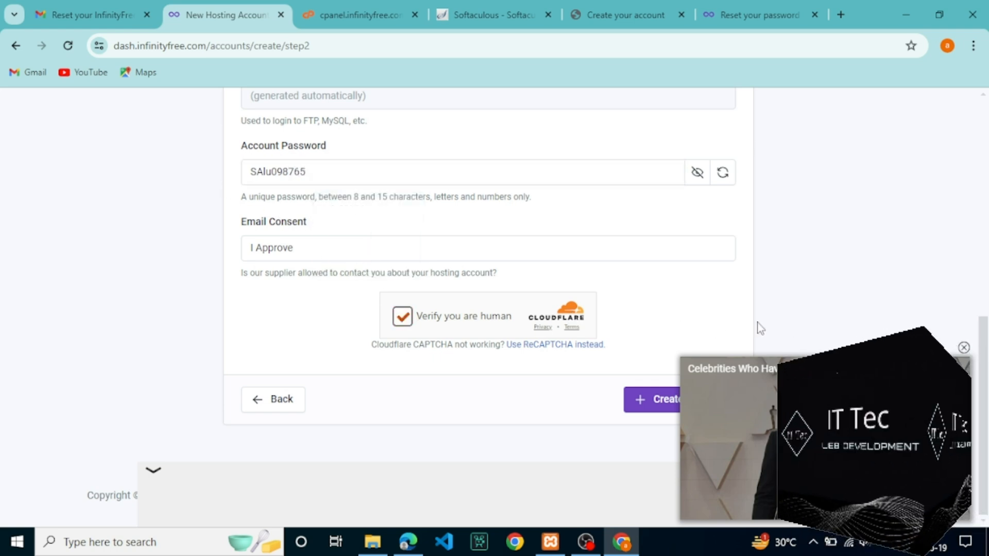
click(662, 399)
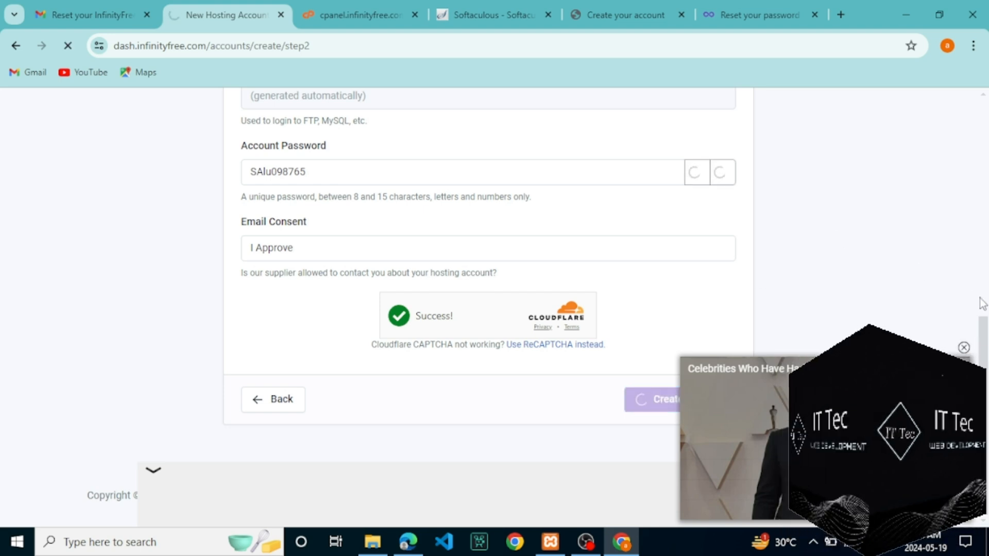
Open the control panel from the account's Step 4: Done page
click(663, 399)
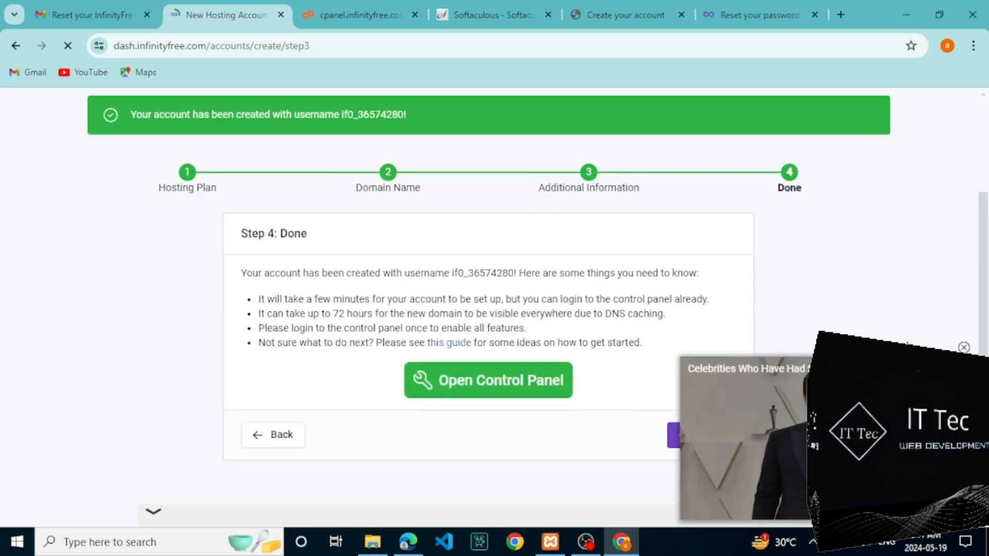
scroll(down, 3)
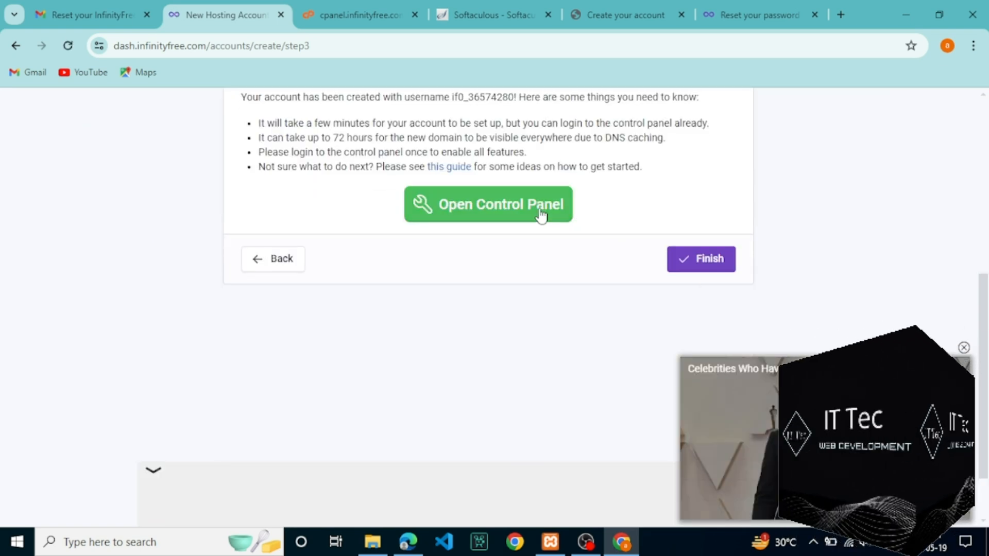
click(488, 204)
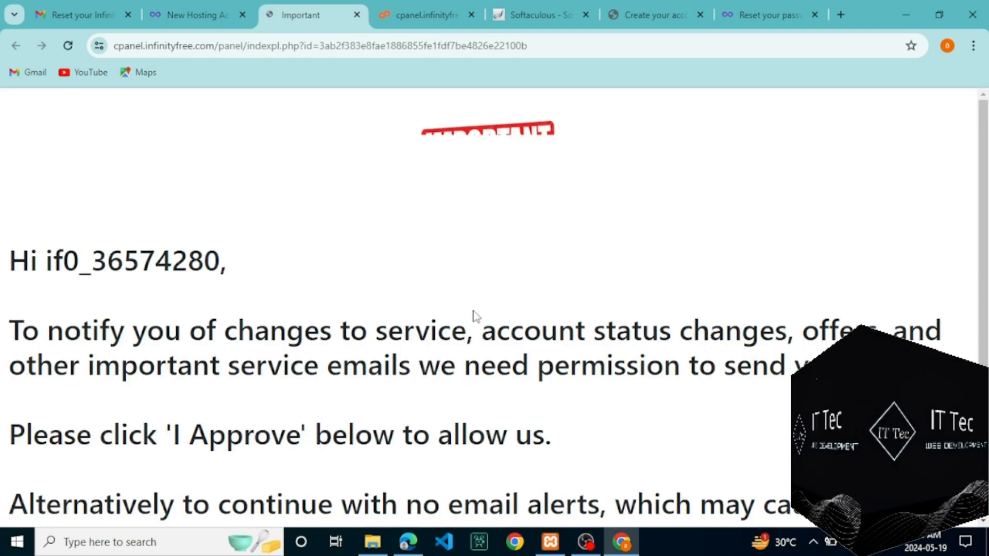
Approve the Important notice permission for service emails
scroll(down, 3)
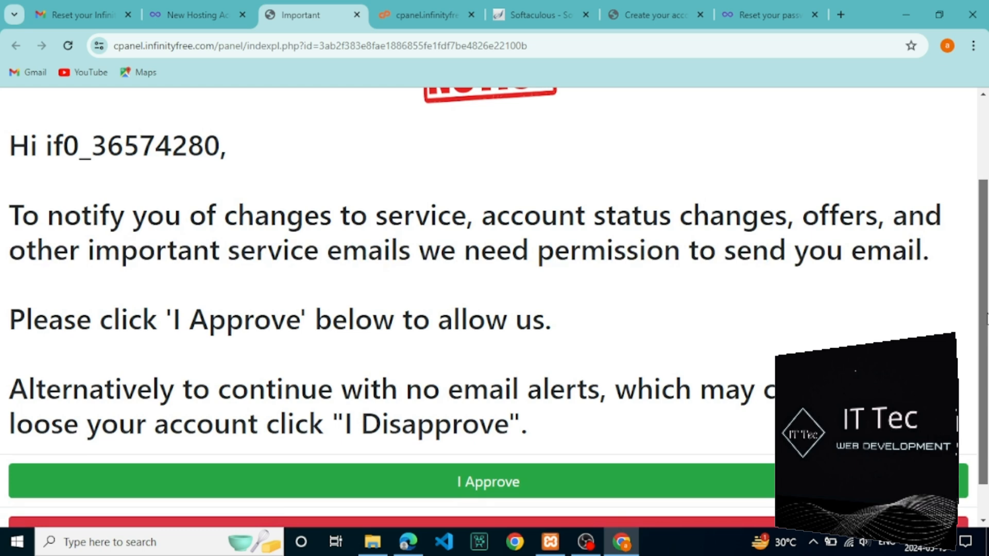
scroll(down, 3)
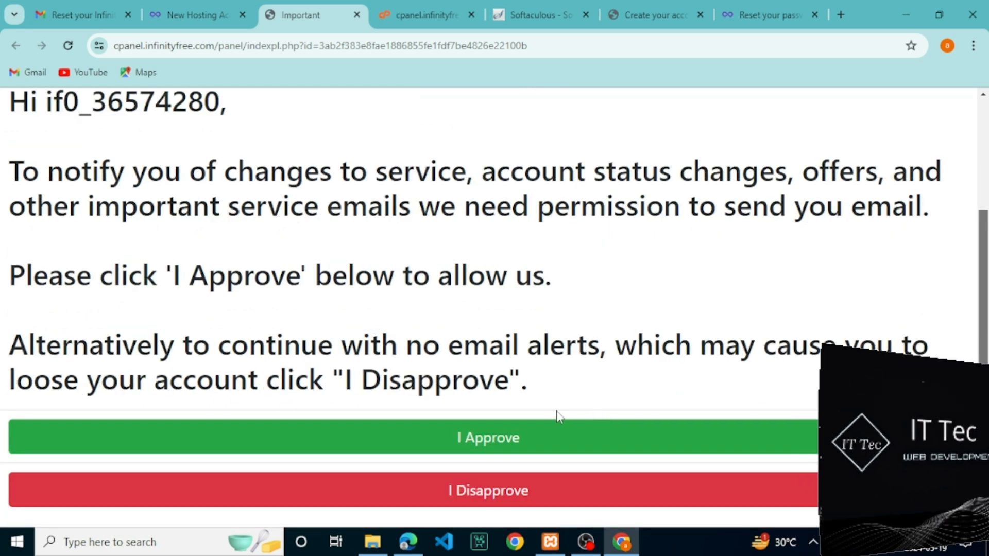
click(487, 437)
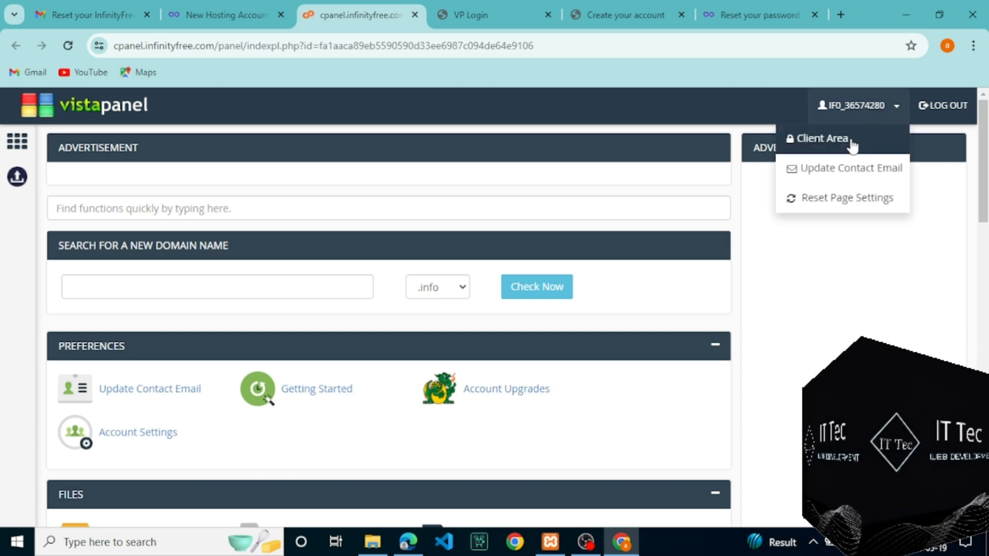
Launch Softaculous Apps Installer from the VistaPanel Software section
scroll(down, 3)
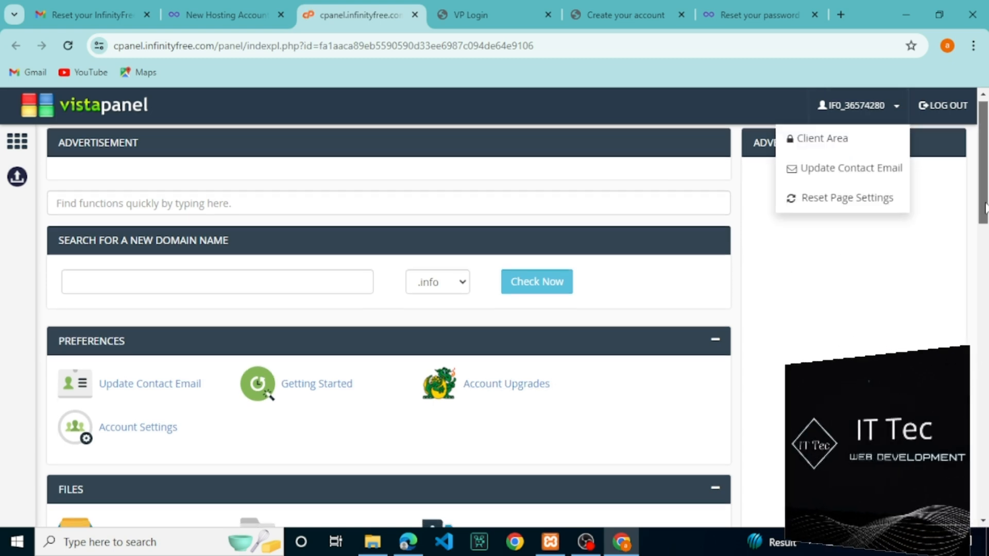
scroll(down, 3)
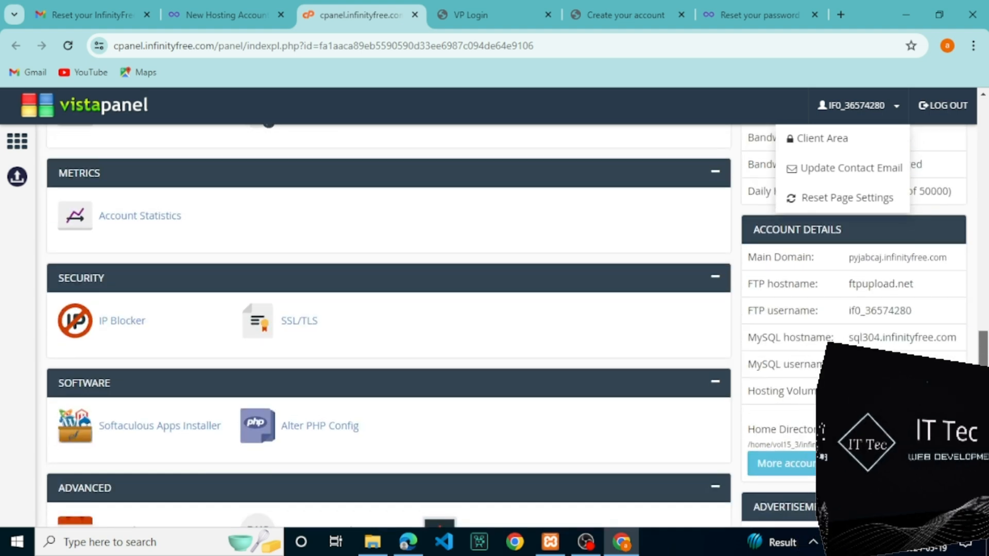
scroll(down, 3)
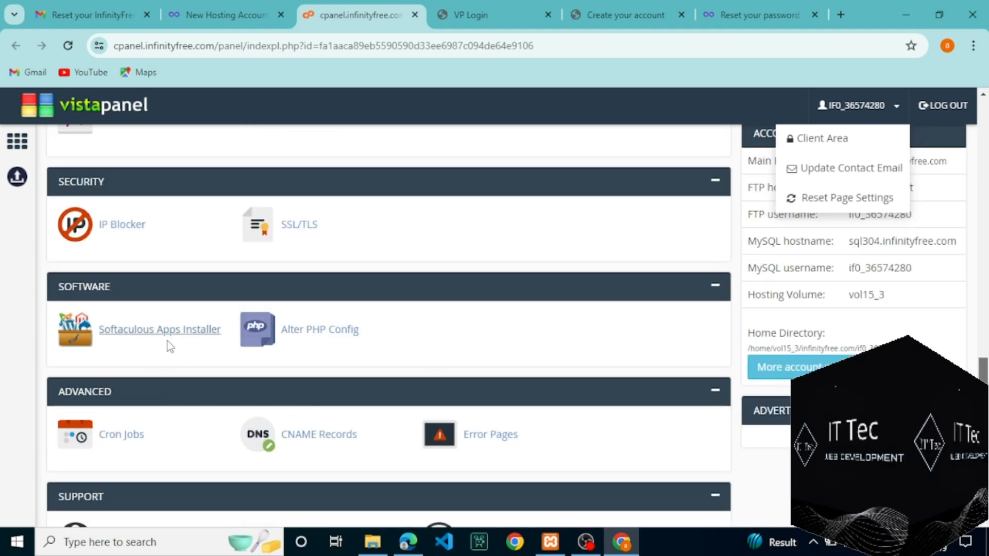
click(159, 329)
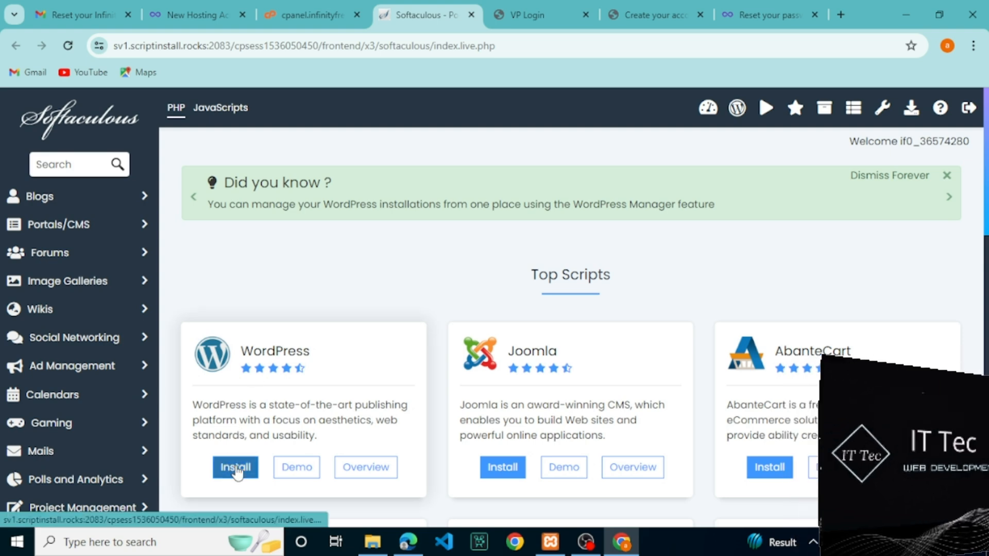
click(235, 468)
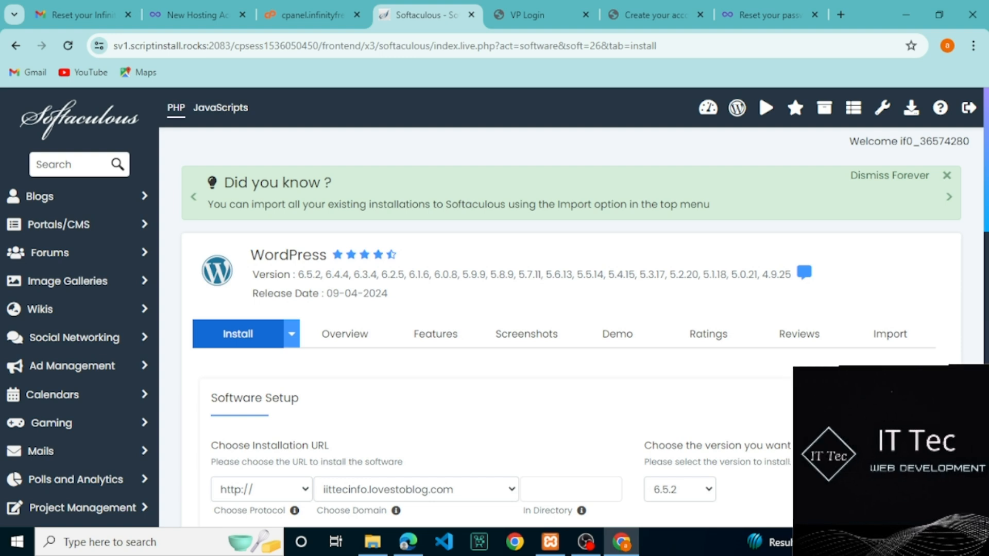
scroll(down, 3)
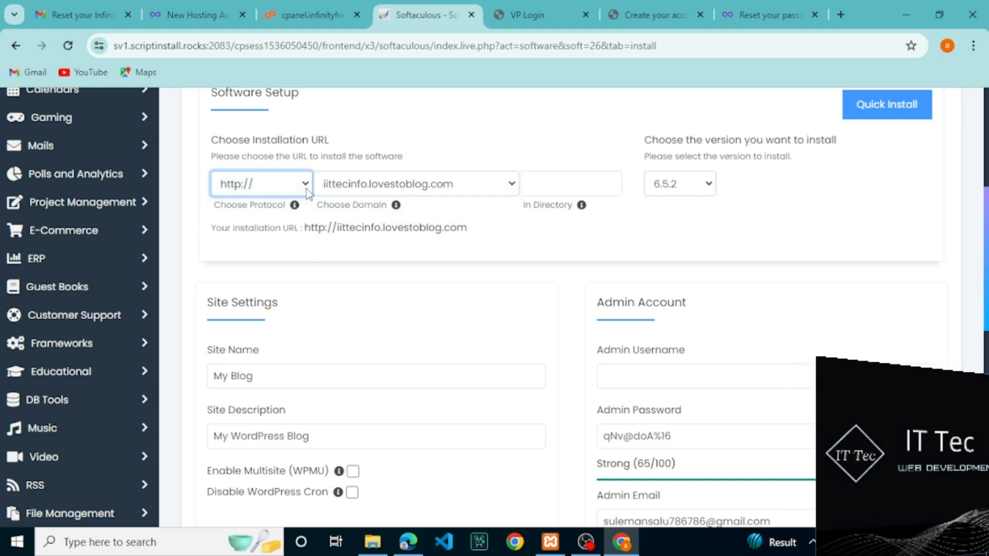
click(261, 183)
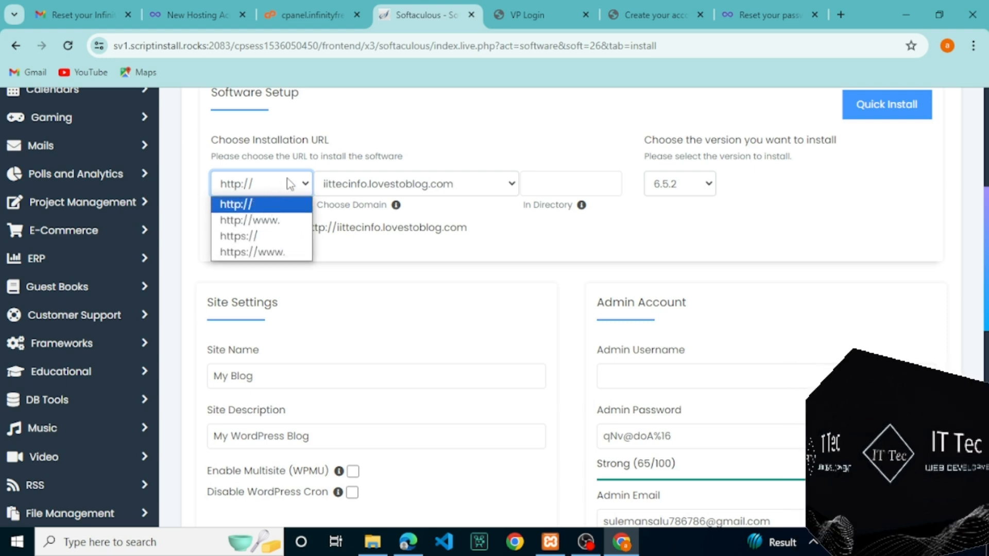
click(261, 204)
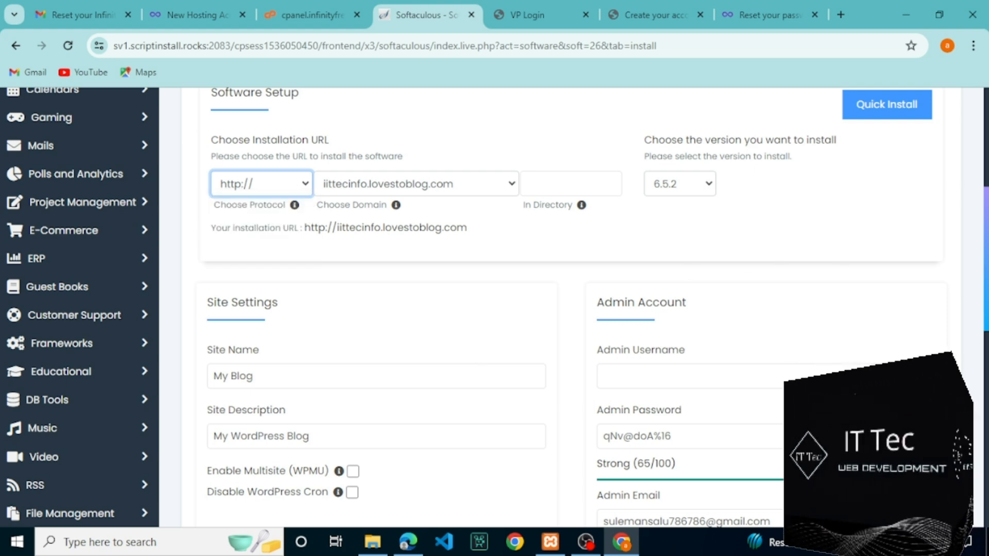
Set admin username 'suleman' with a password and launch the installation
scroll(down, 3)
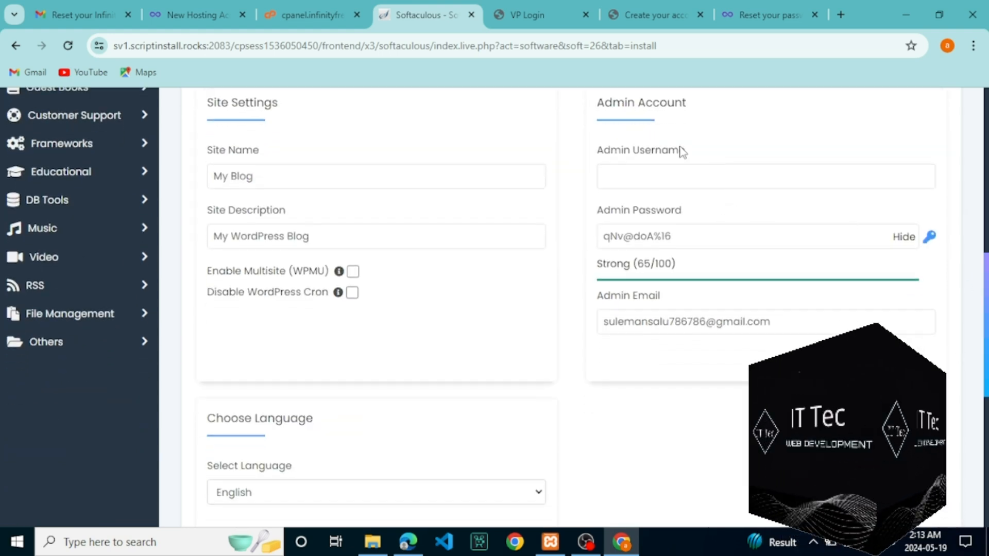
text(suleman)
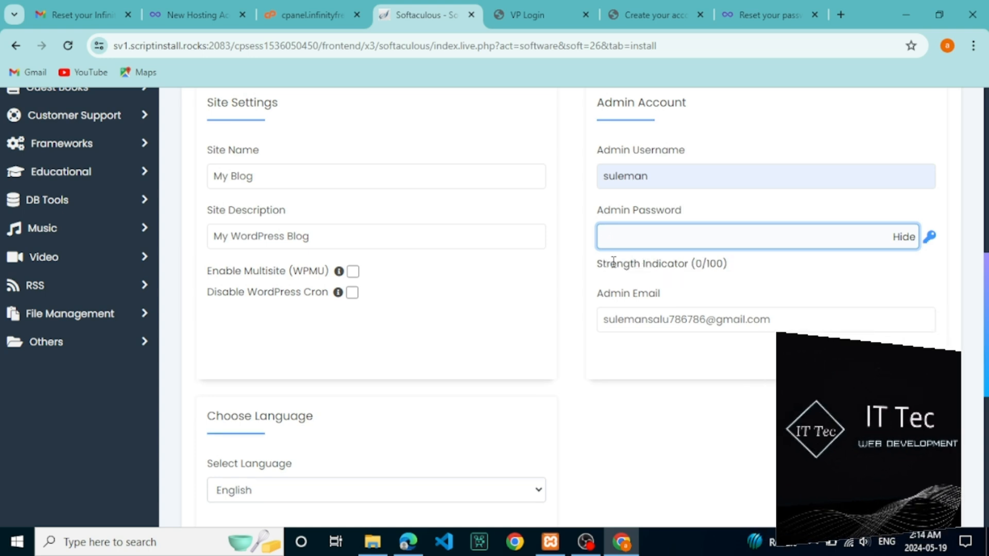
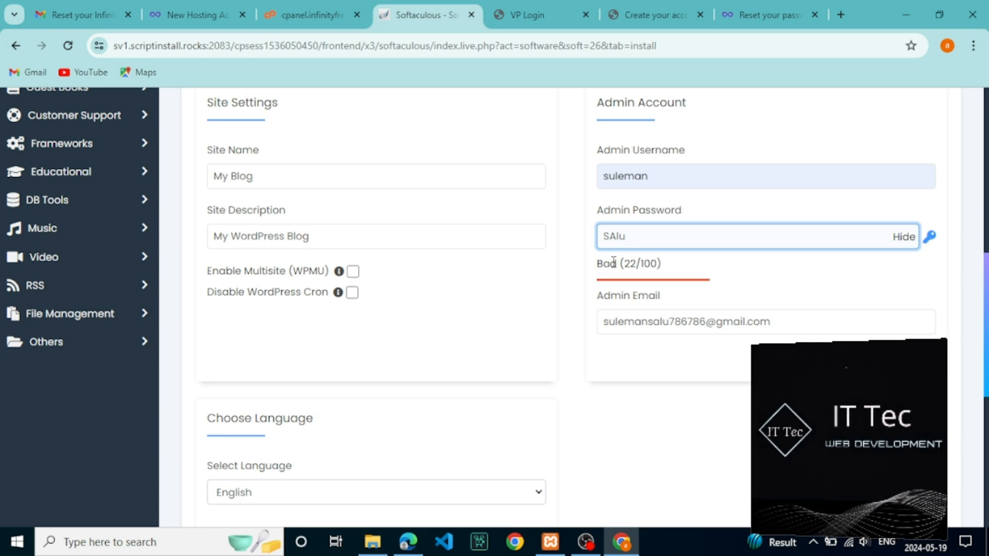
scroll(down, 3)
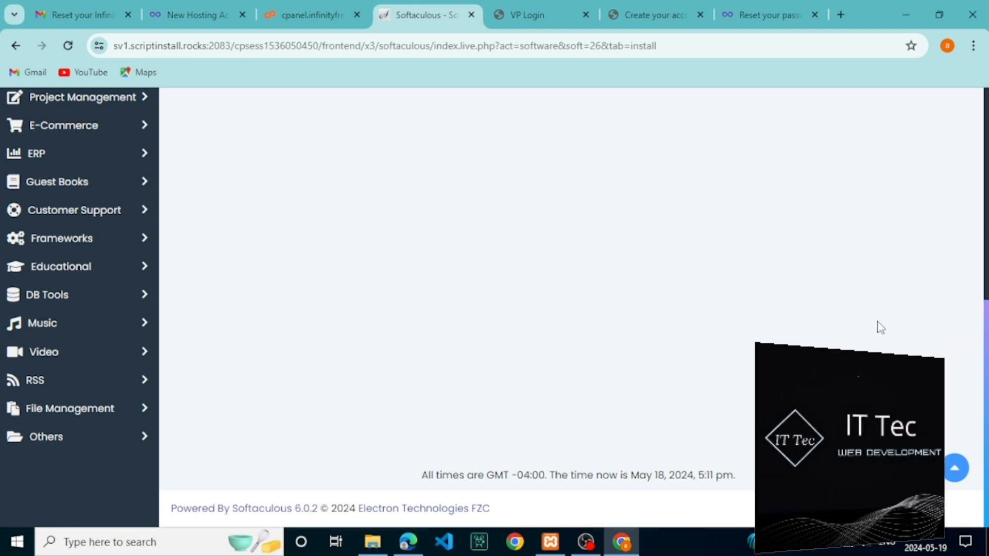
click(238, 232)
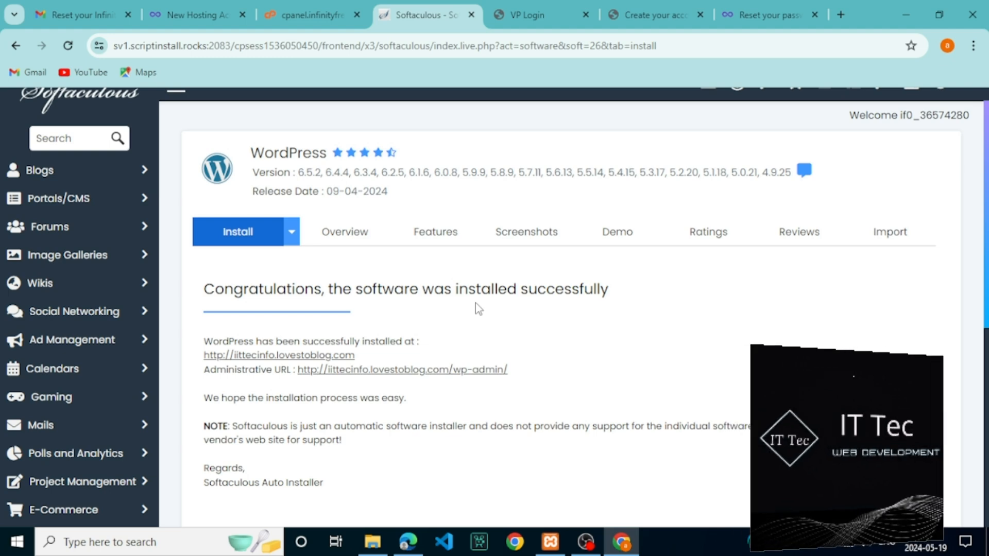
View the new WordPress site in a new tab, then return to the installation summary
right_click(278, 355)
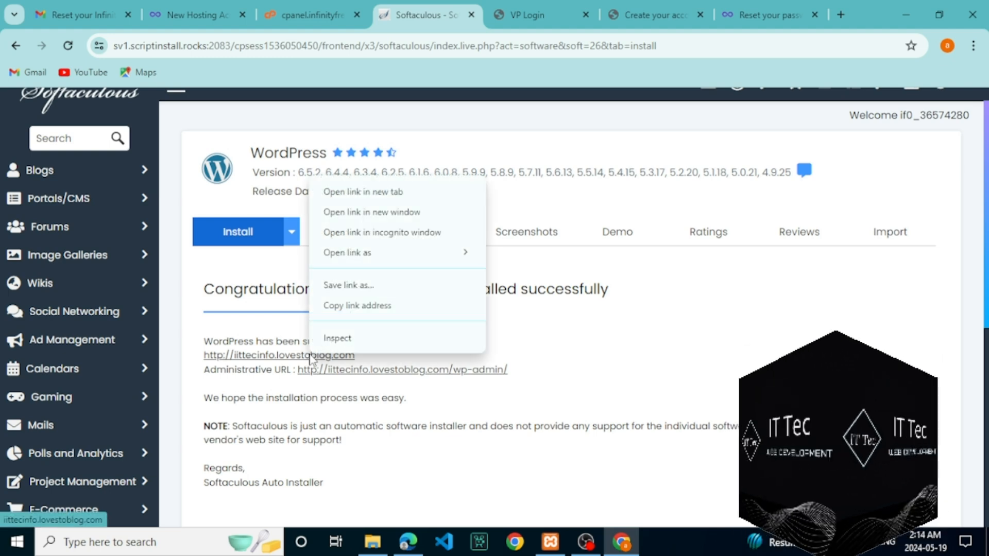
click(362, 191)
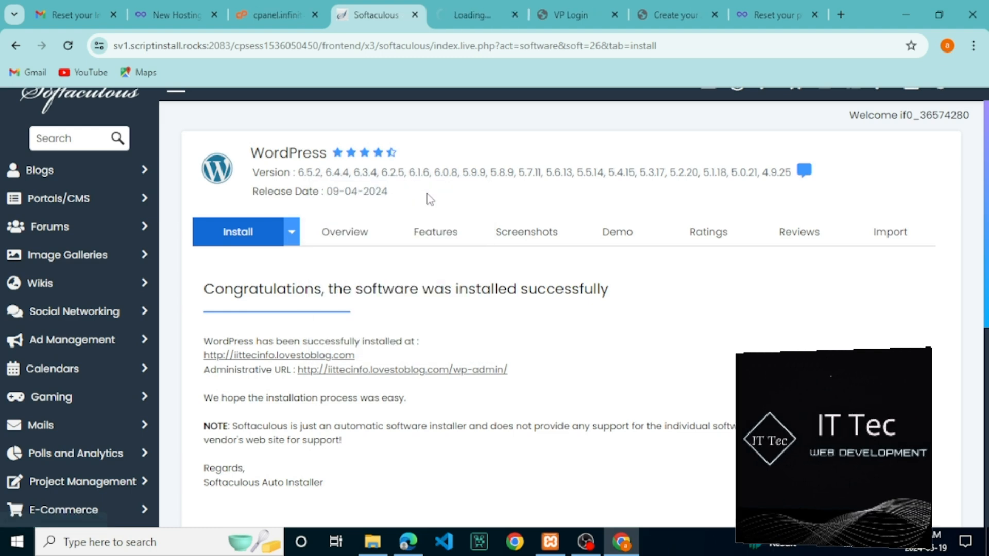
click(278, 355)
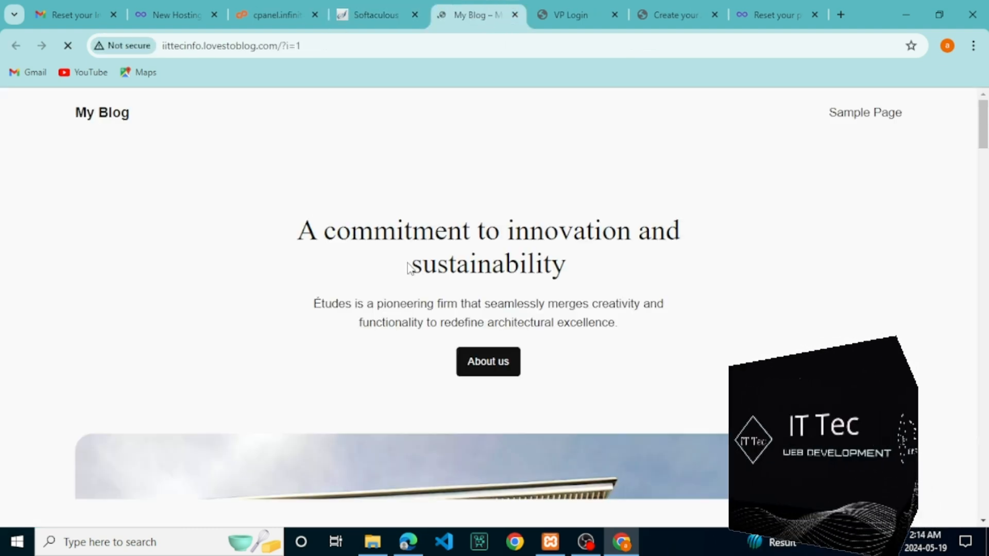
scroll(down, 3)
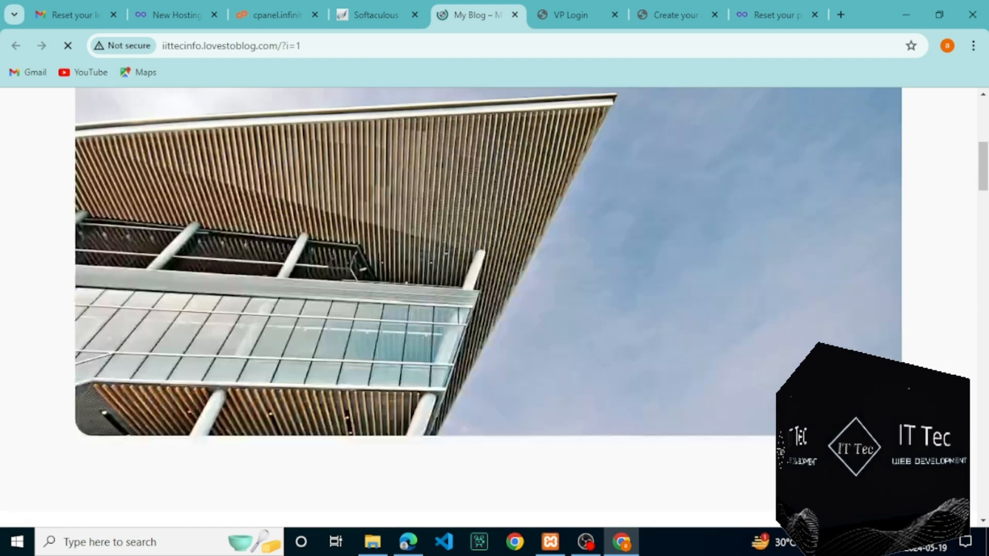
scroll(down, 3)
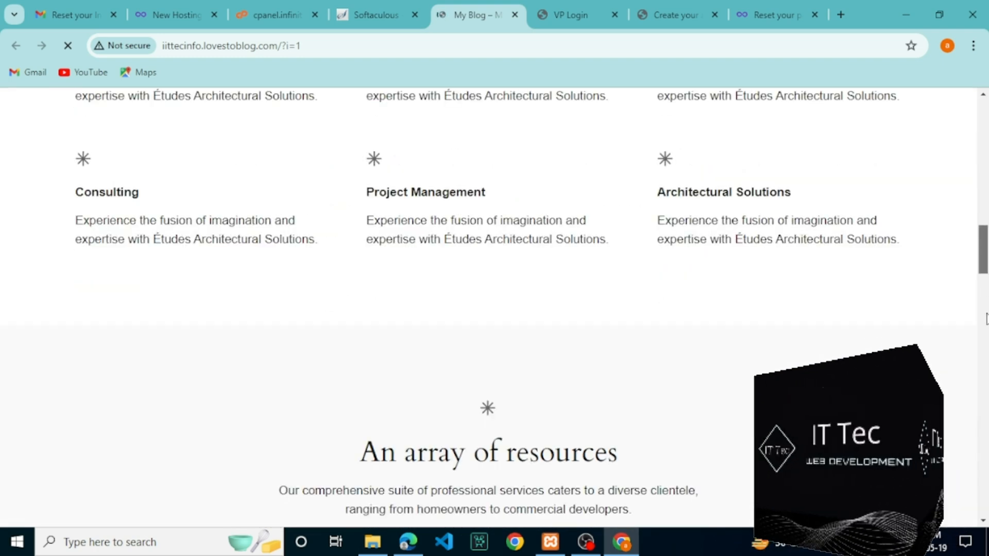
scroll(down, 3)
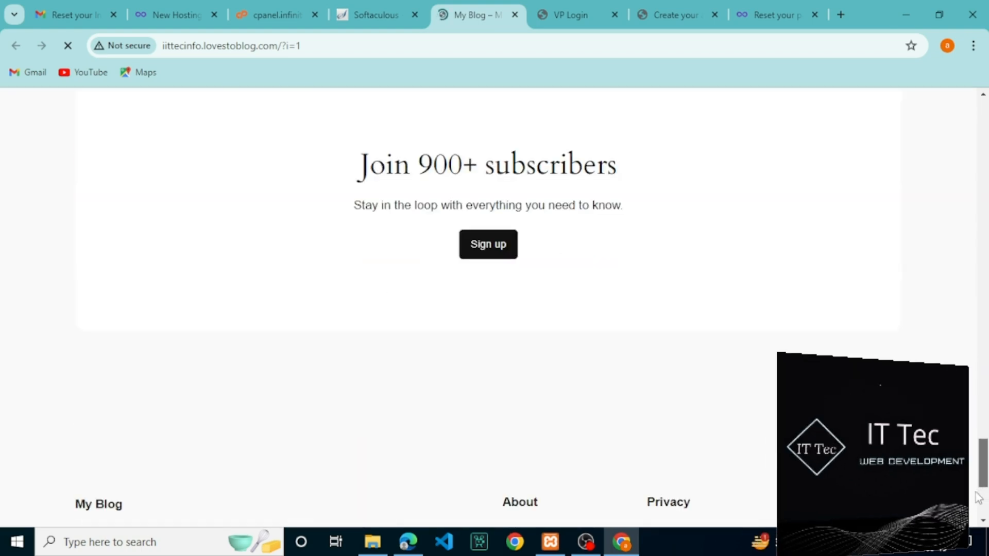
scroll(up, 3)
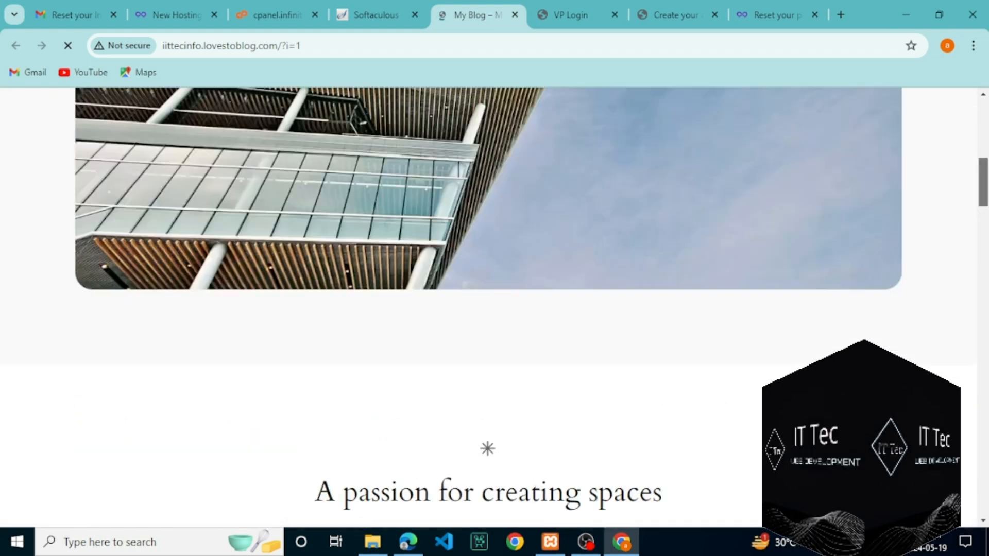
click(376, 14)
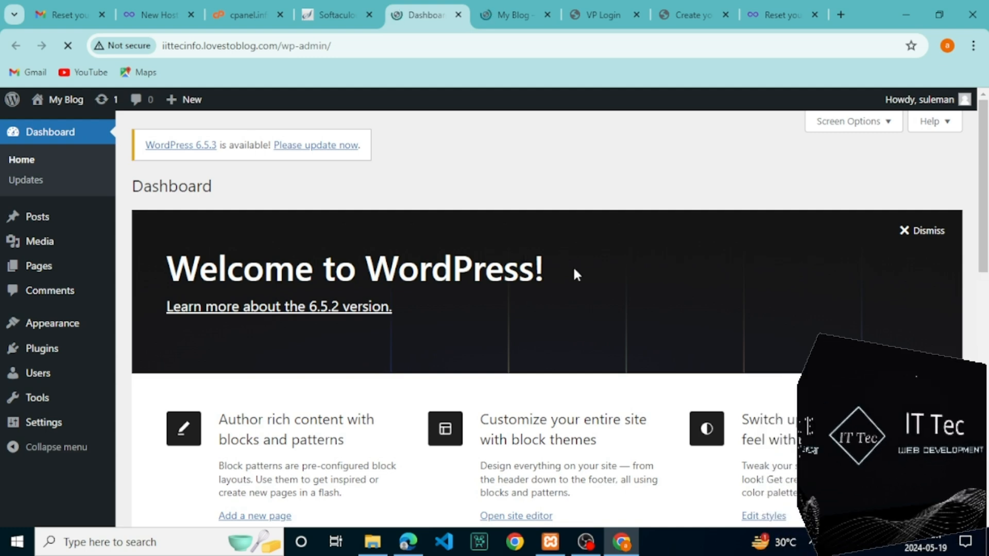
Scroll through the dashboard's site health, At a Glance, and activity panels
scroll(down, 3)
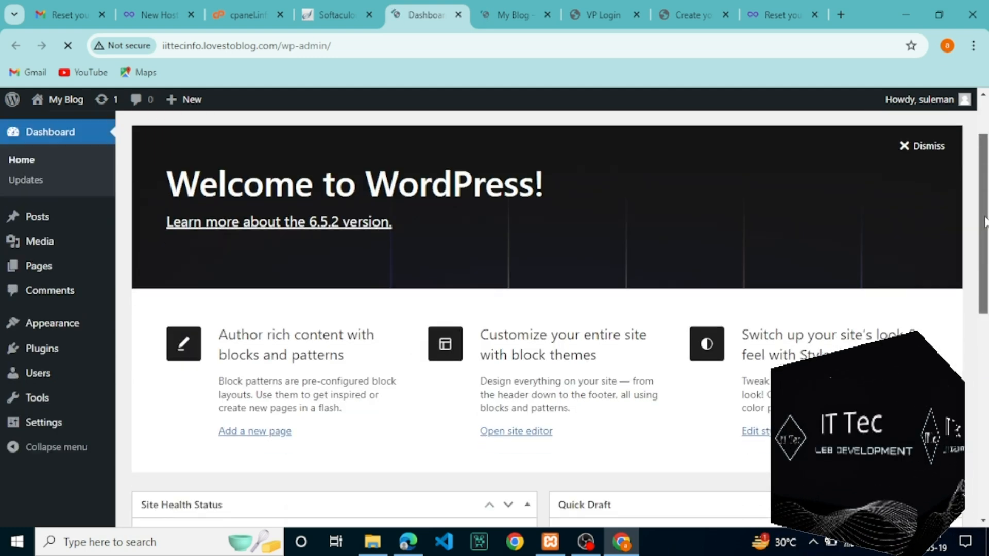
scroll(down, 3)
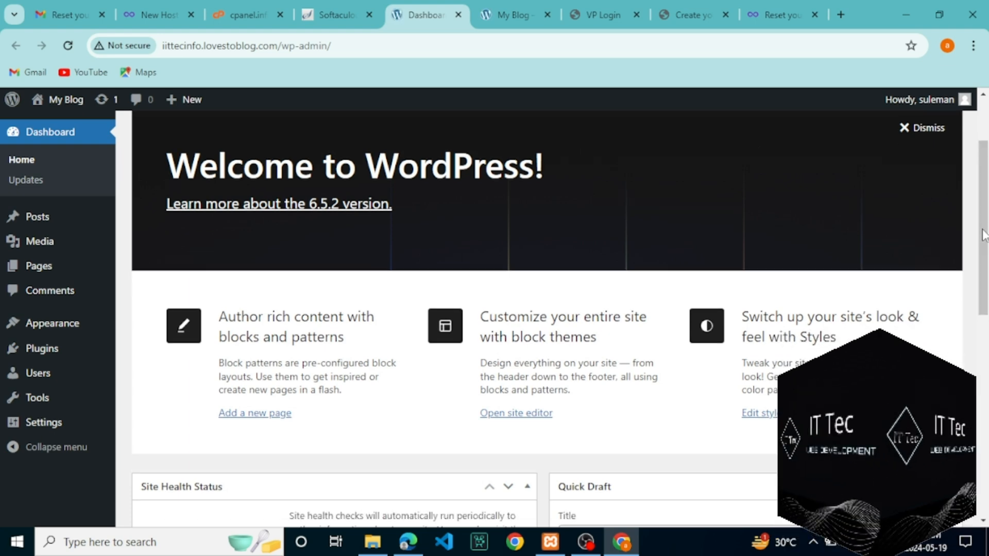
scroll(down, 3)
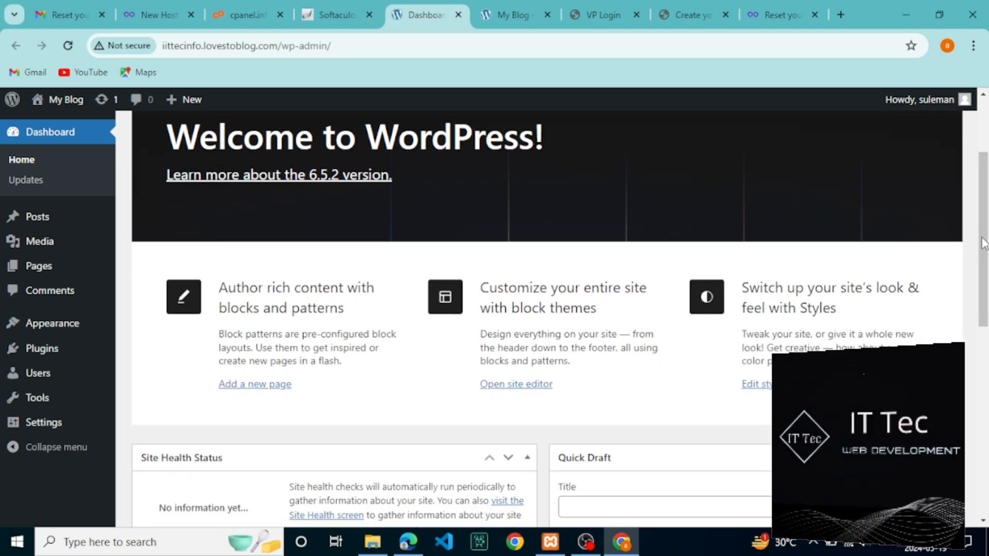
scroll(down, 3)
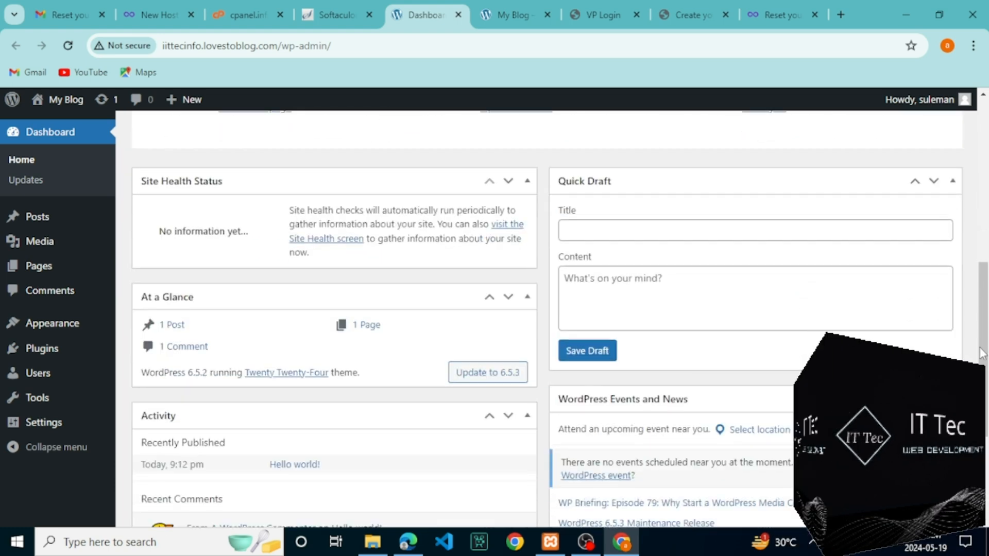
scroll(down, 3)
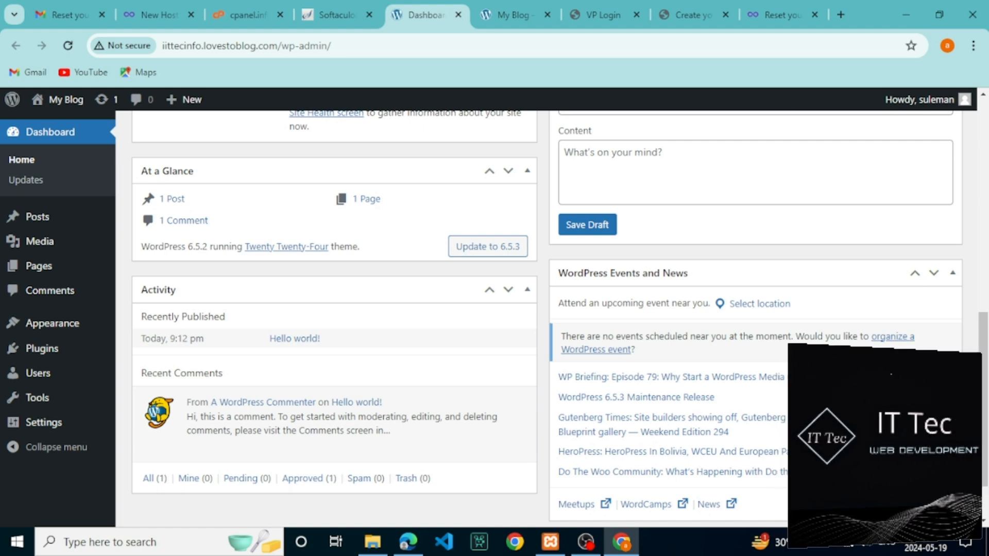
scroll(up, 3)
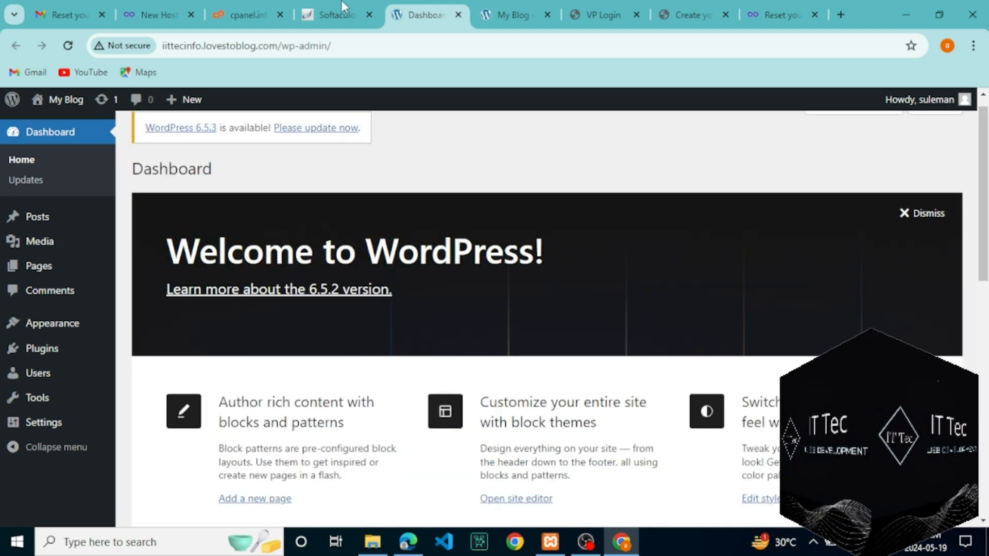
Check the site's not-secure warning, then go to InfinityFree's Free SSL Certificates page
click(123, 45)
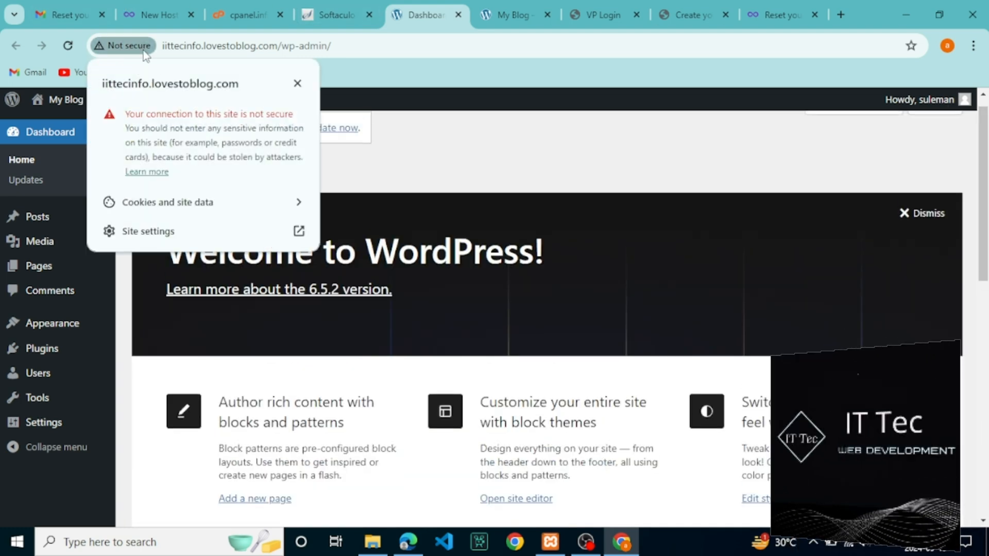
mouse_move(451, 191)
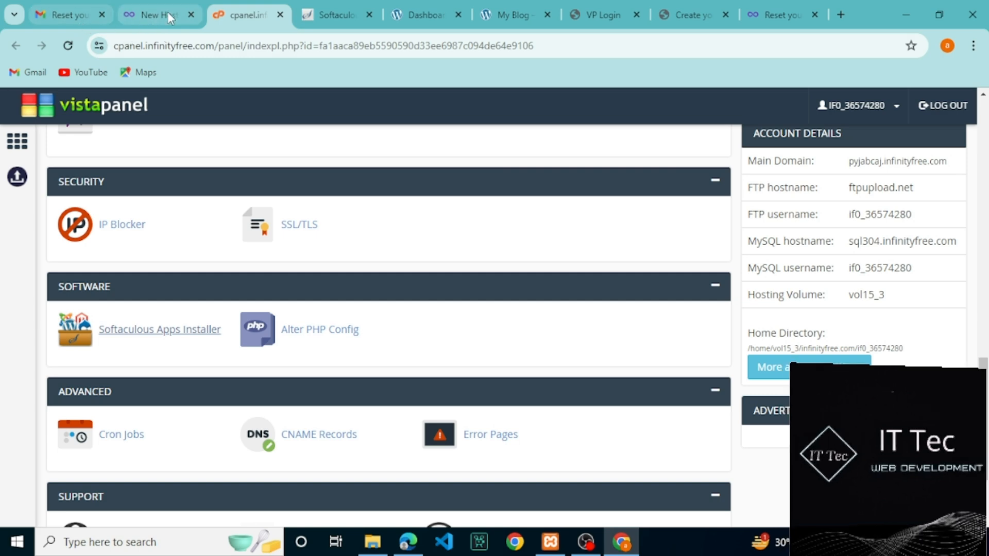
click(151, 15)
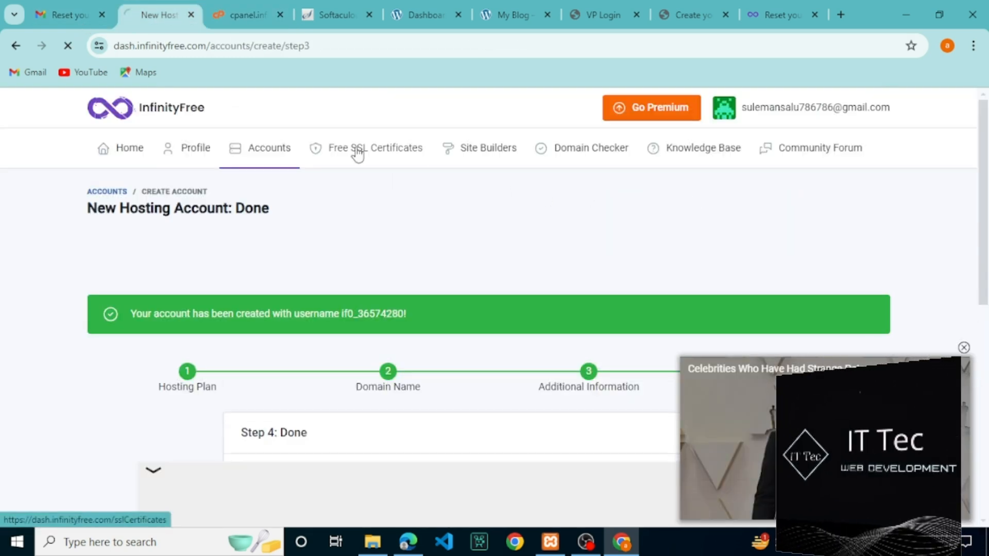
click(375, 148)
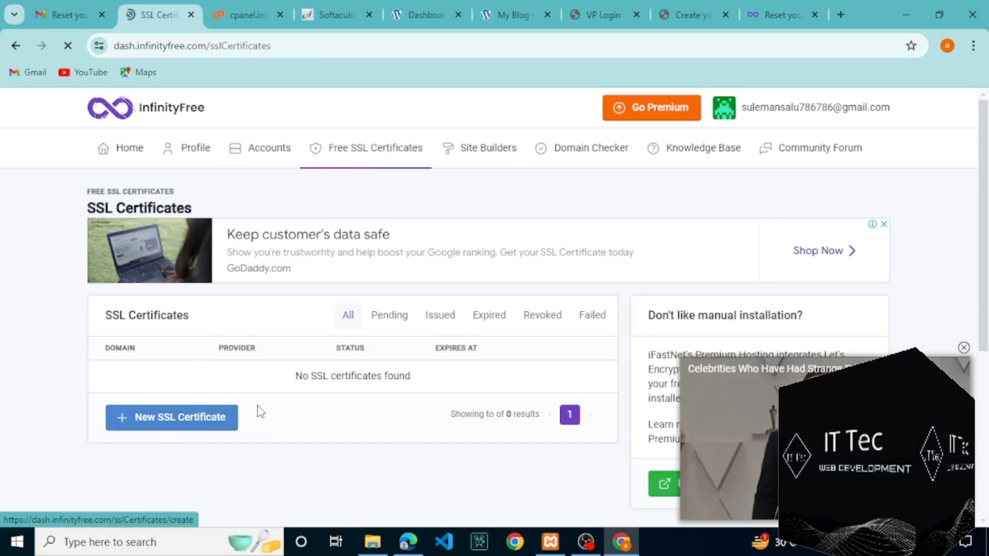
Start a new SSL certificate order with iittecinfo.lovestoblog.com as the domain name
click(171, 417)
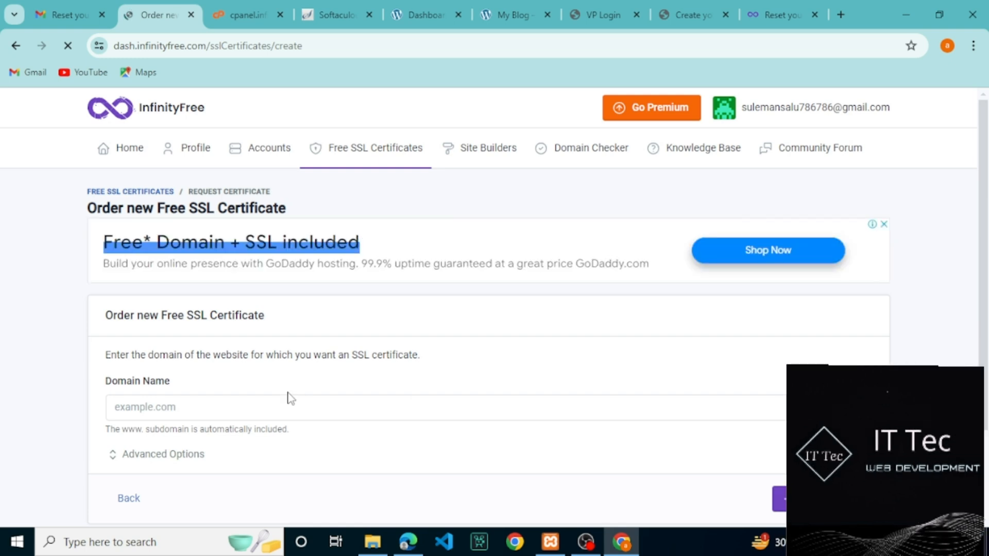
scroll(down, 3)
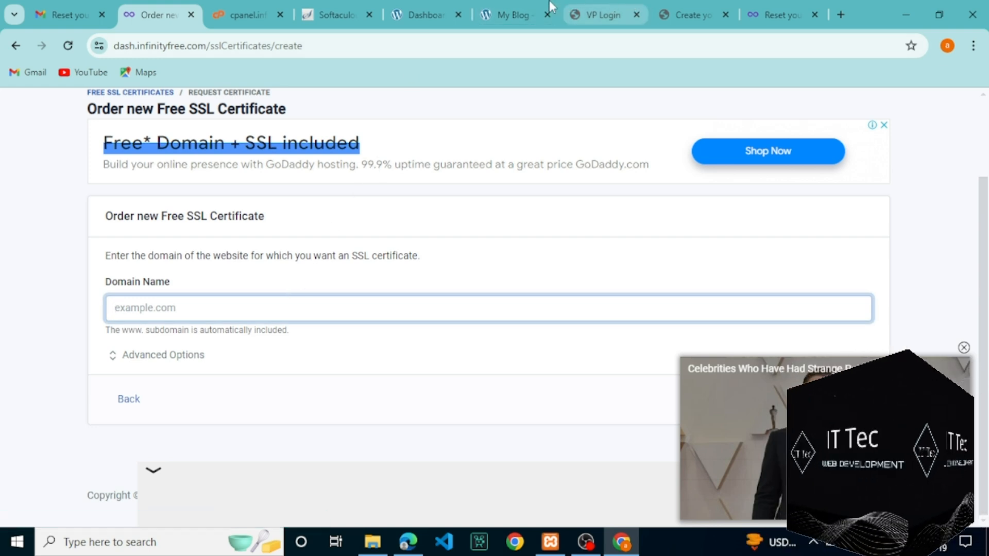
click(421, 15)
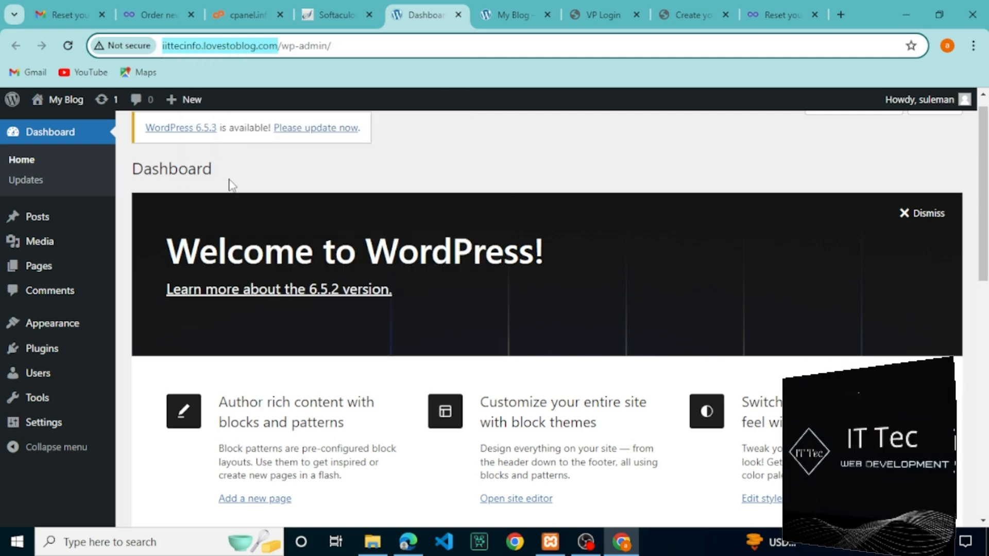
click(335, 14)
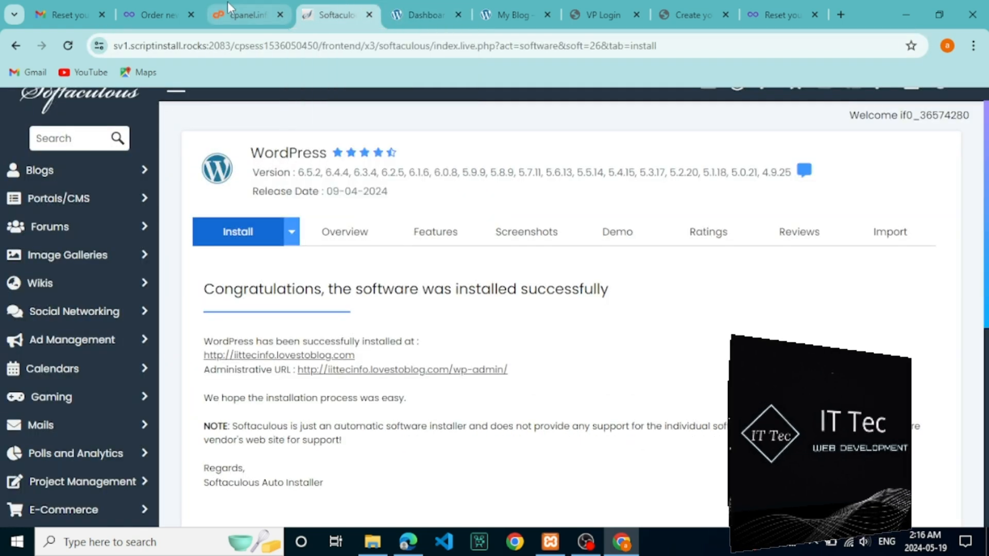
click(152, 14)
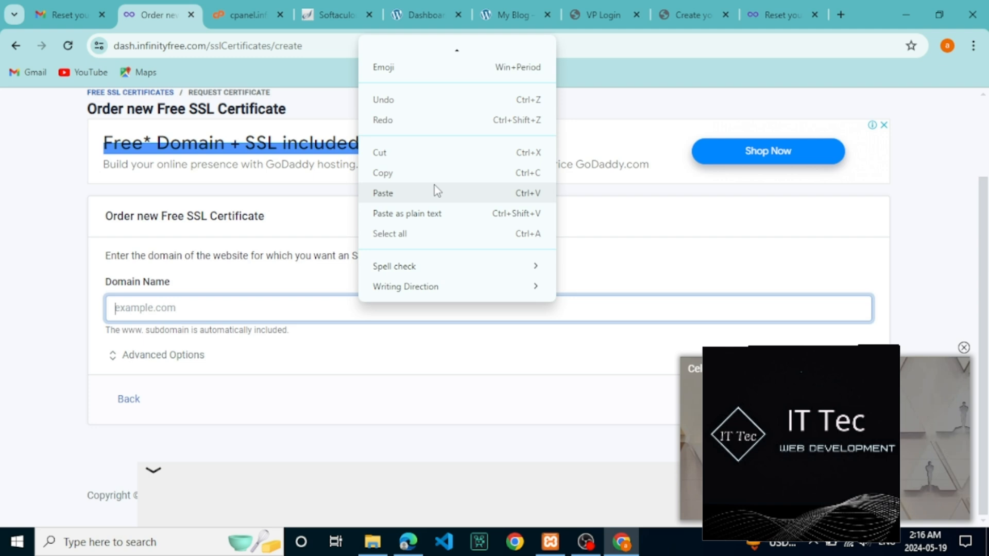
click(383, 193)
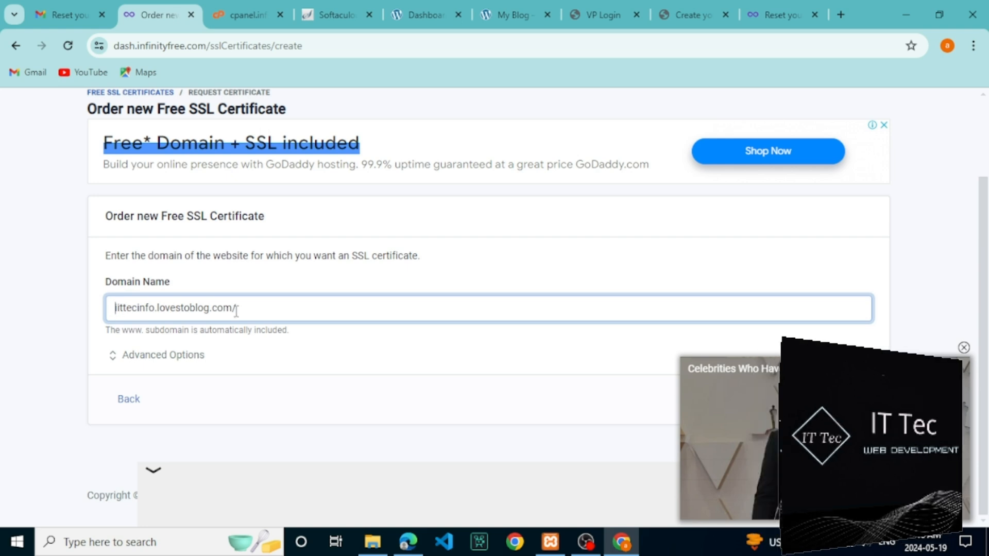
key(Backspace)
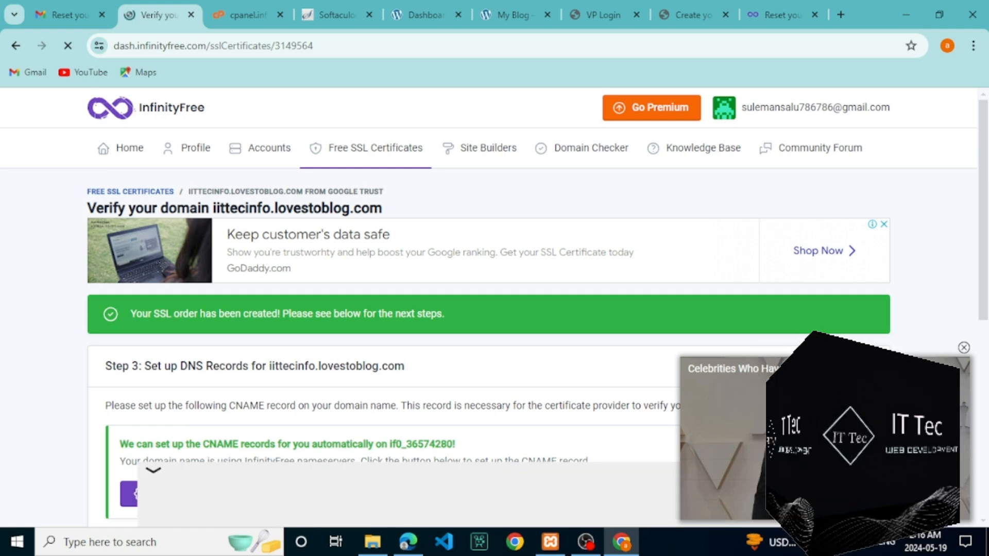
Scroll the Verify your domain page to view the _acme-challenge CNAME record, marked Not Ready
scroll(down, 3)
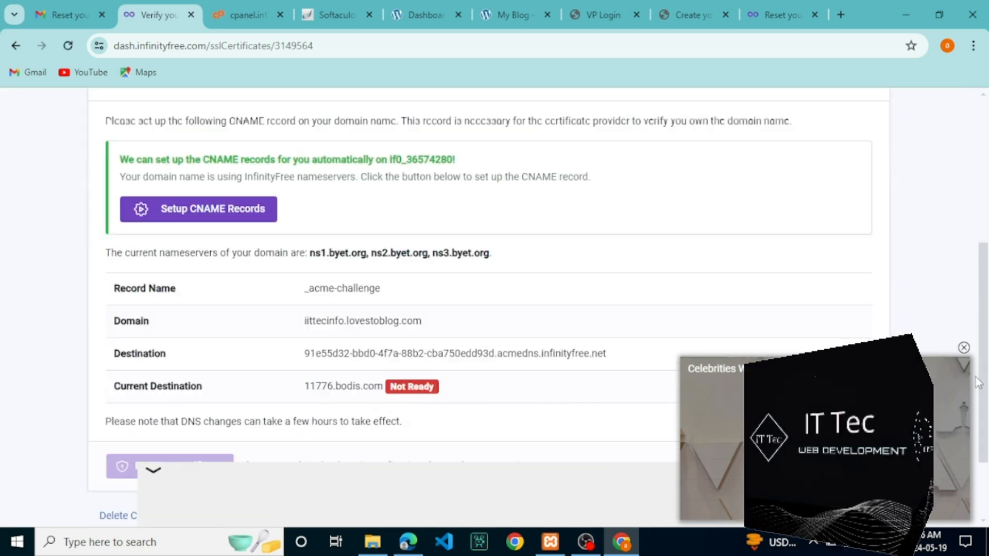
scroll(down, 3)
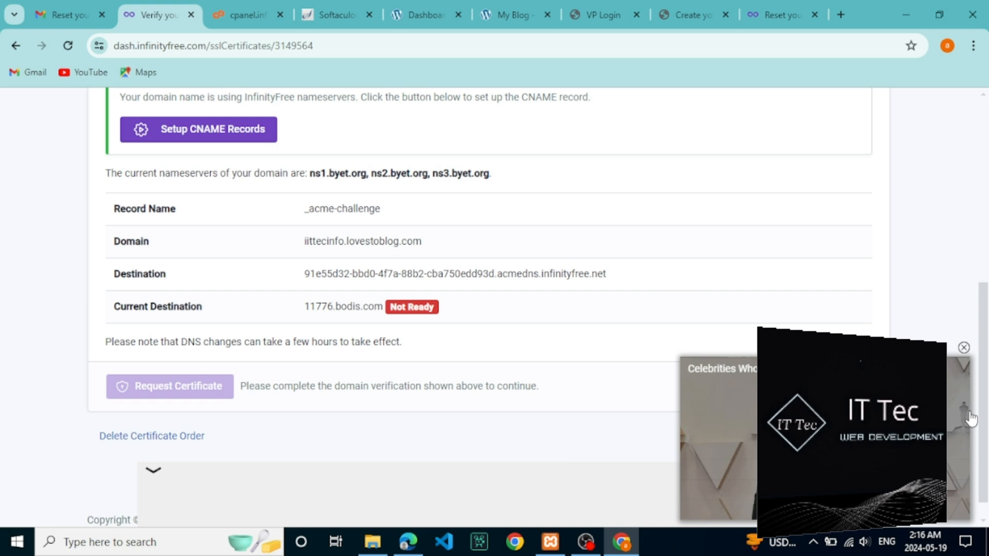
scroll(up, 3)
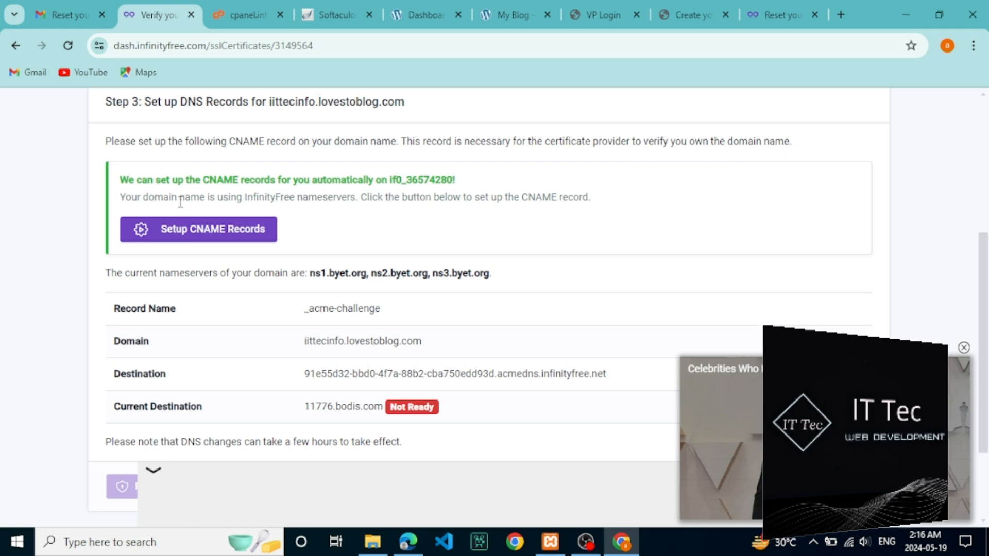
mouse_move(368, 261)
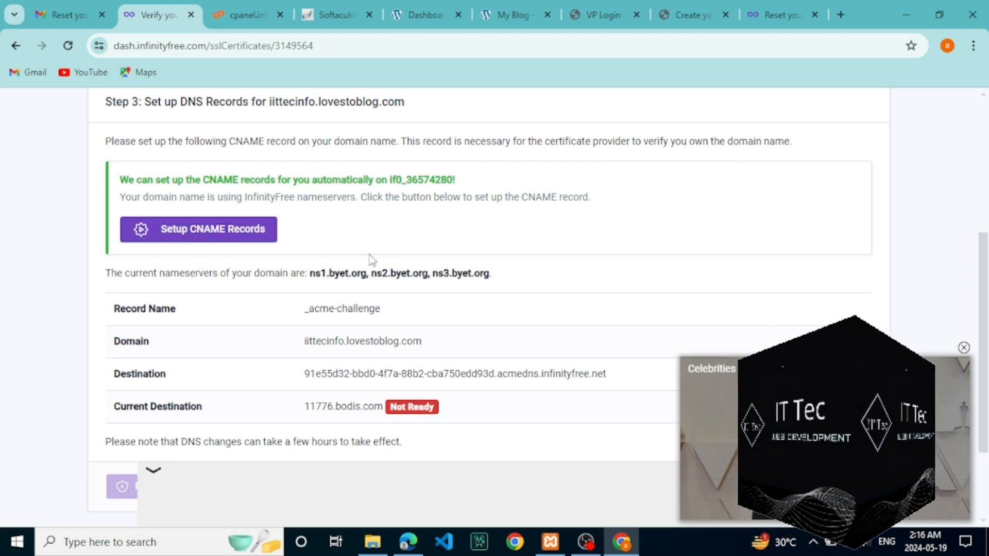